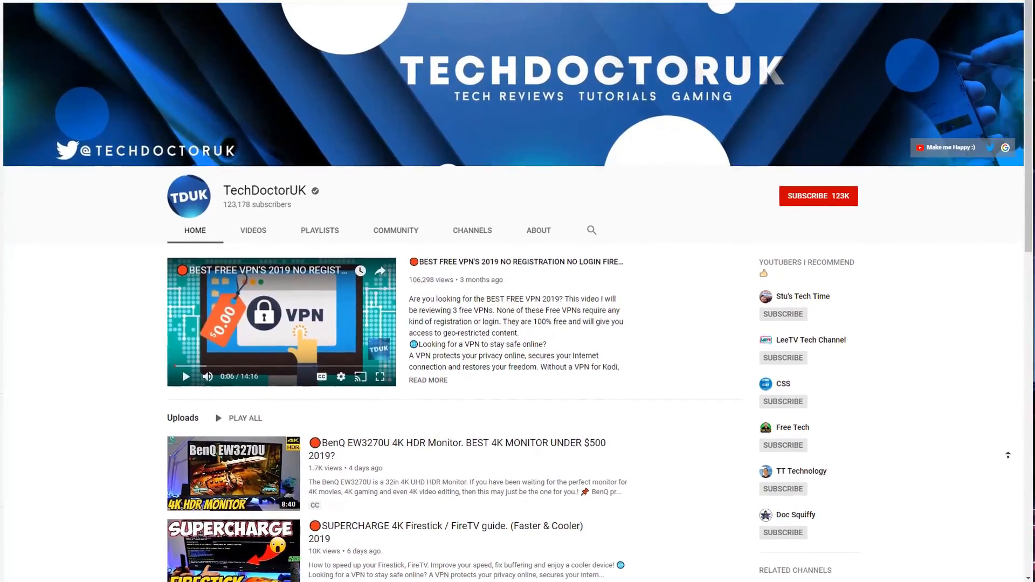
Go to Settings > My Fire TV and select Developer Options.
scroll("down", 3)
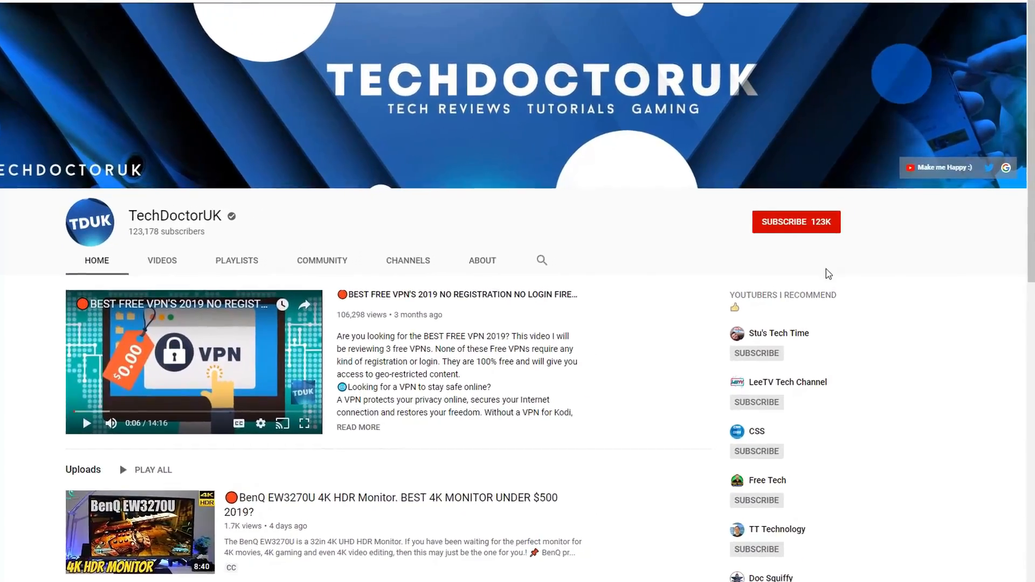
left_click(796, 221)
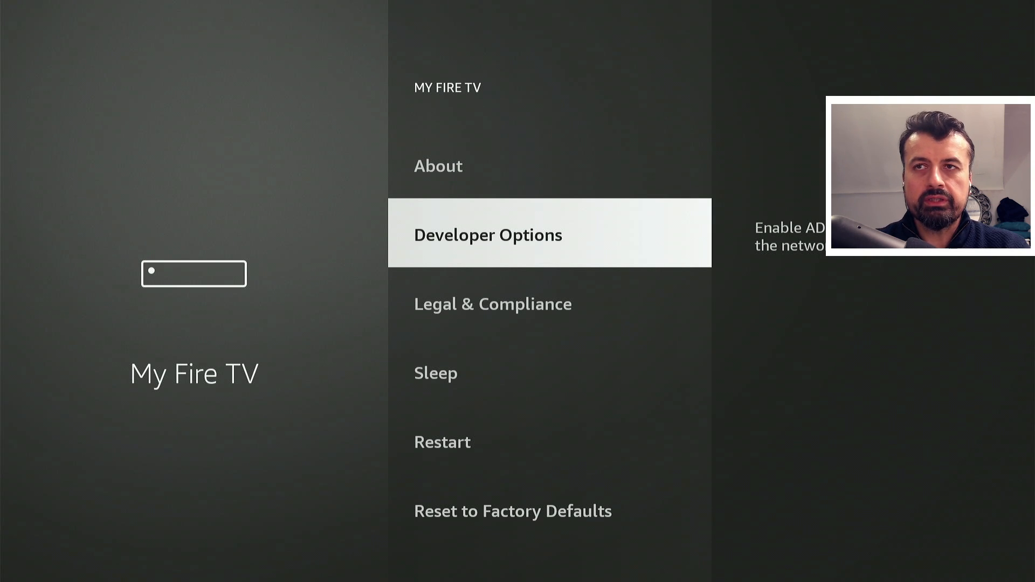
left_click(487, 234)
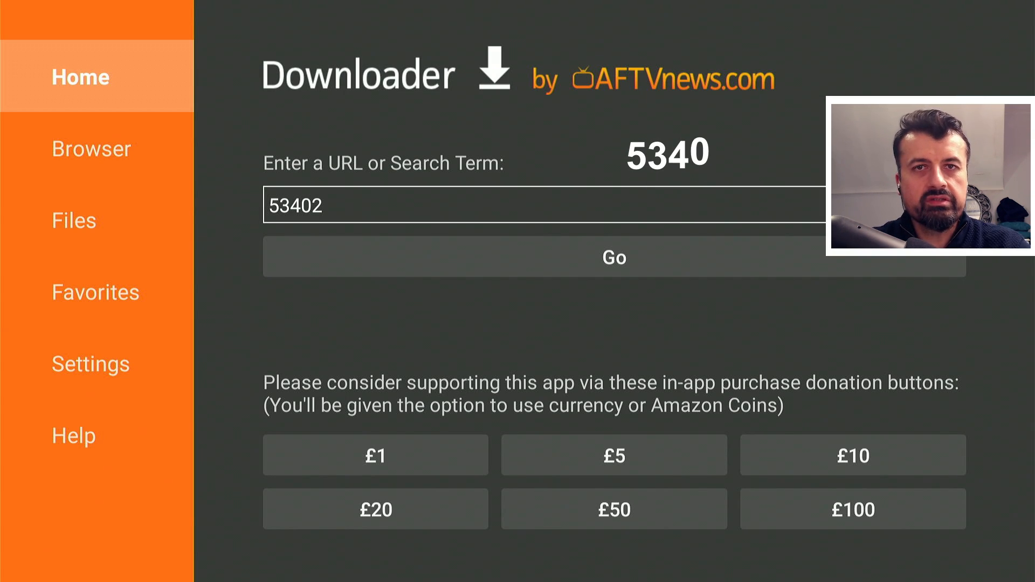
Enter code 53402 in Downloader's URL field and submit it to load the page.
type("2")
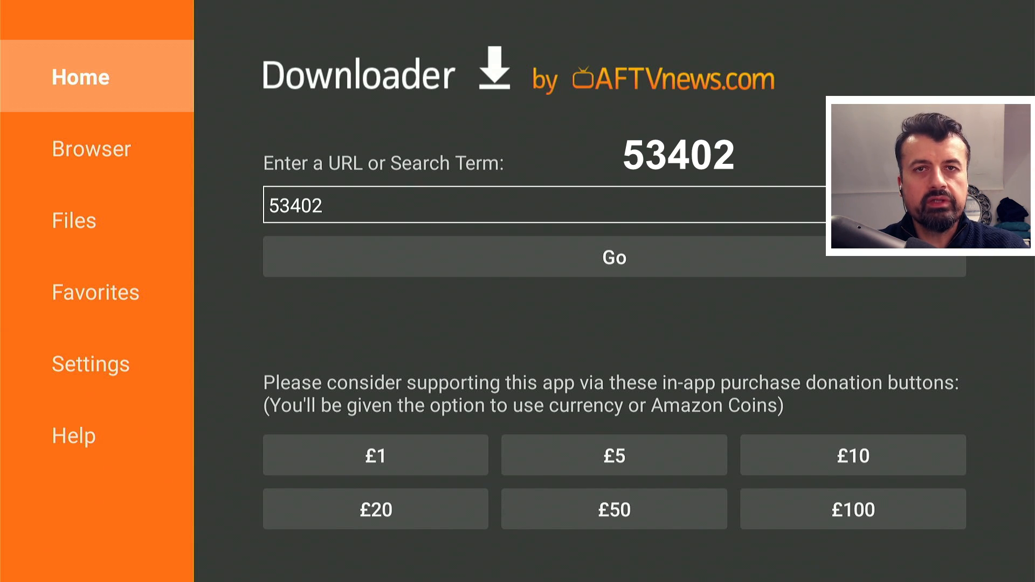
left_click(615, 257)
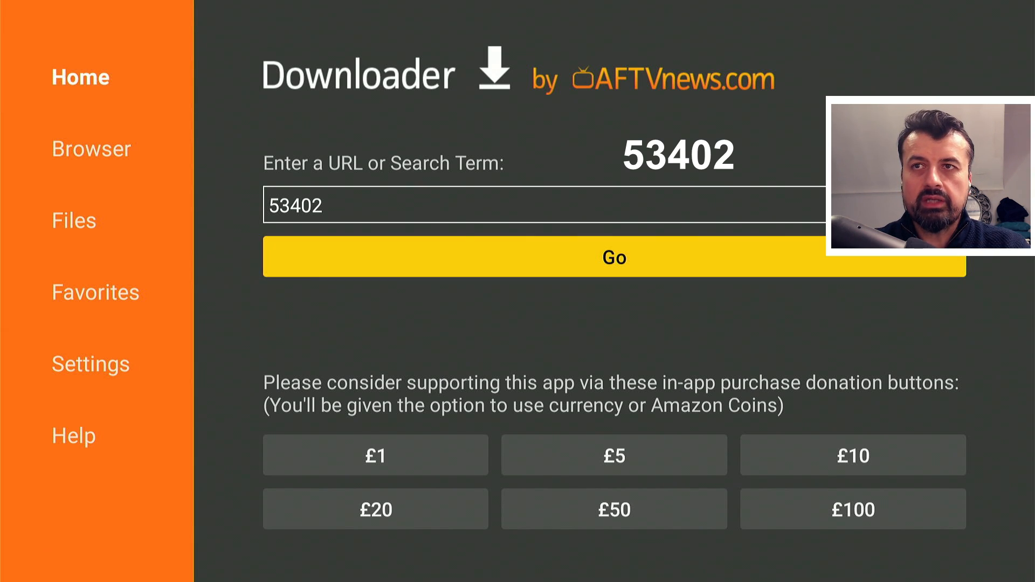
left_click(613, 258)
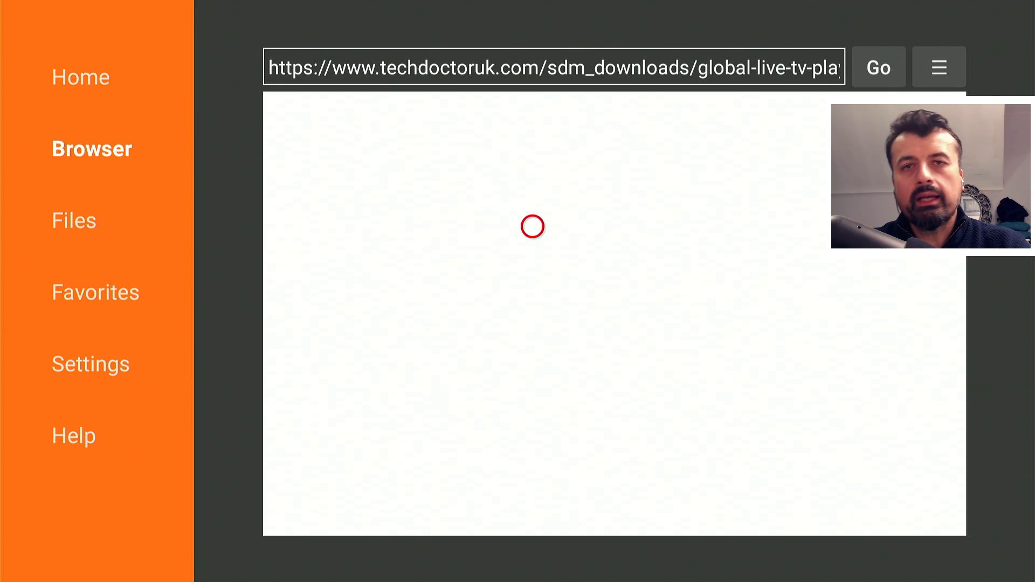
Open the site's menu, go to Tutorials and scroll to the Launcher Manager article.
left_click(879, 67)
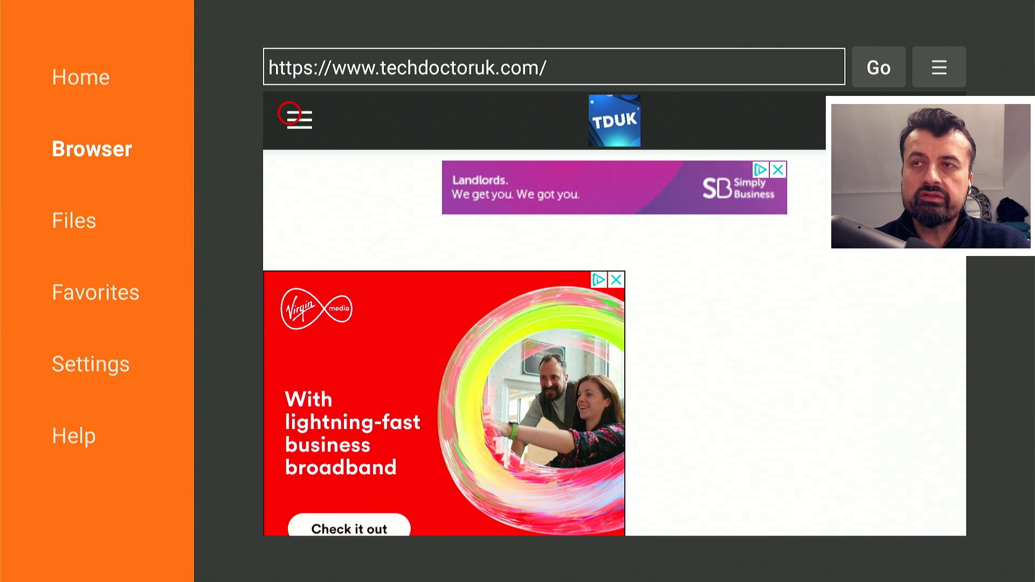
left_click(297, 117)
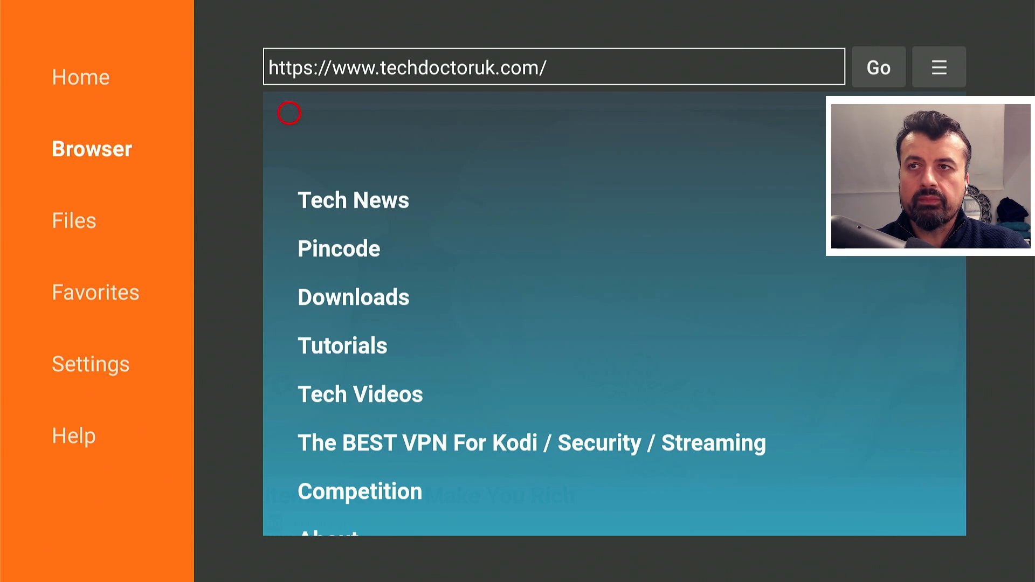
left_click(342, 345)
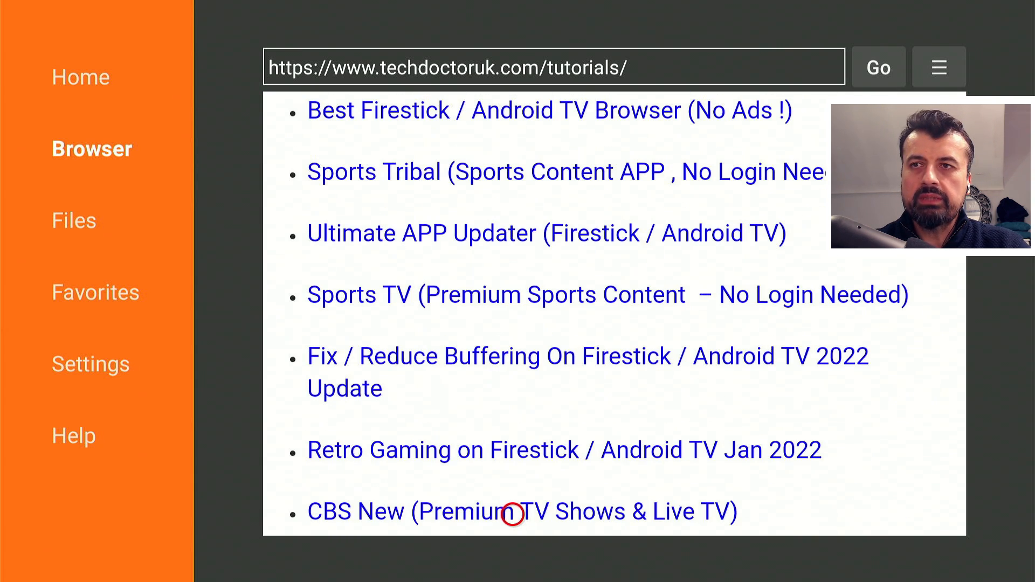
scroll("down", 3)
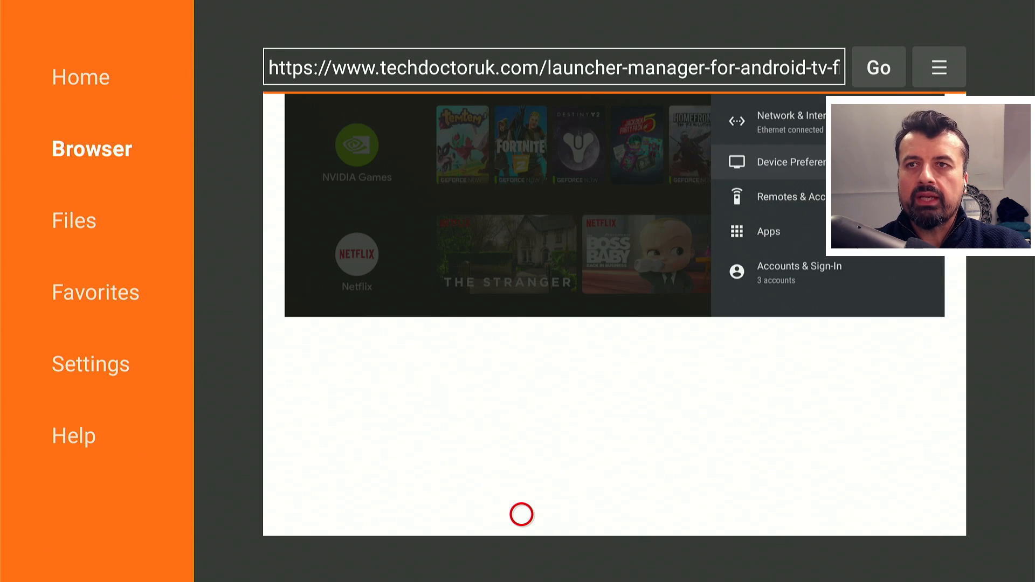
Scroll the article down to Software Needed, listing Launcher Manager FireOS 1.1.5.
scroll("down", 3)
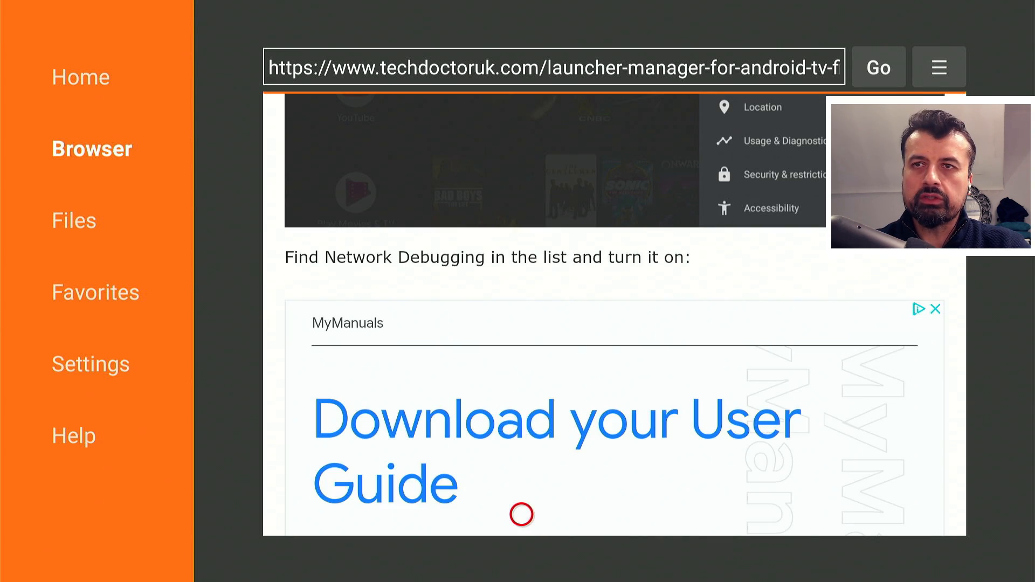
scroll("down", 3)
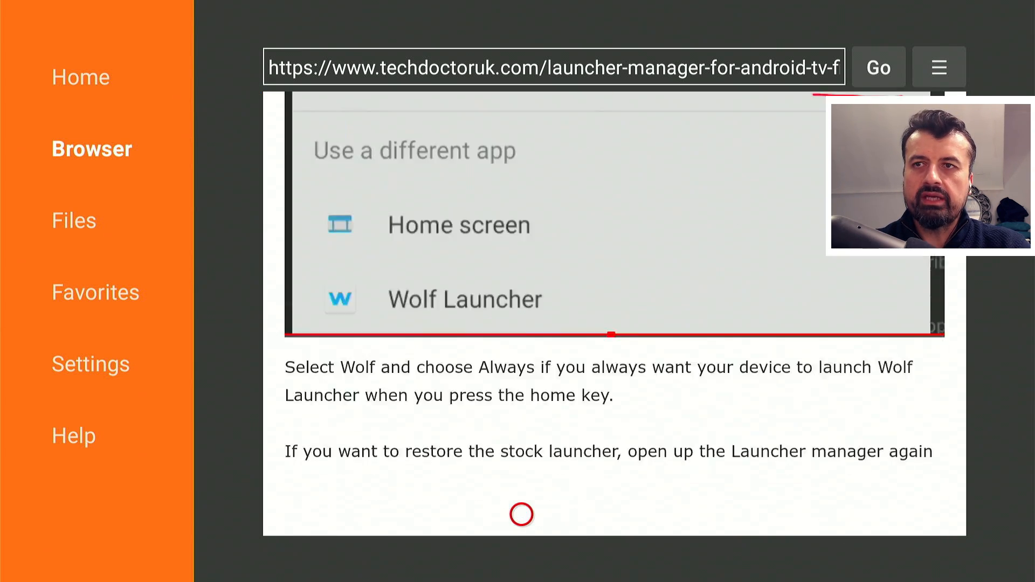
scroll("down", 3)
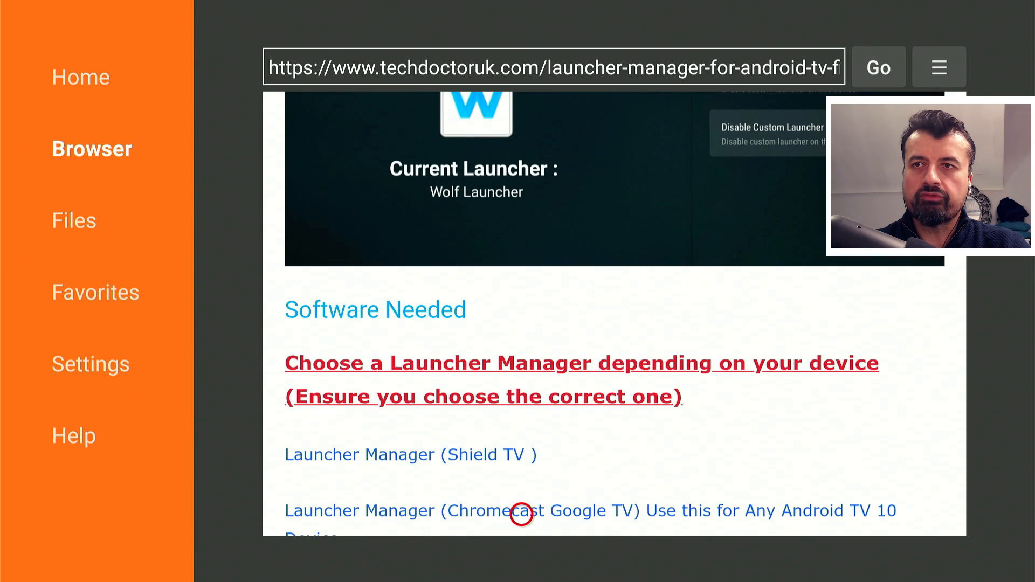
scroll("down", 3)
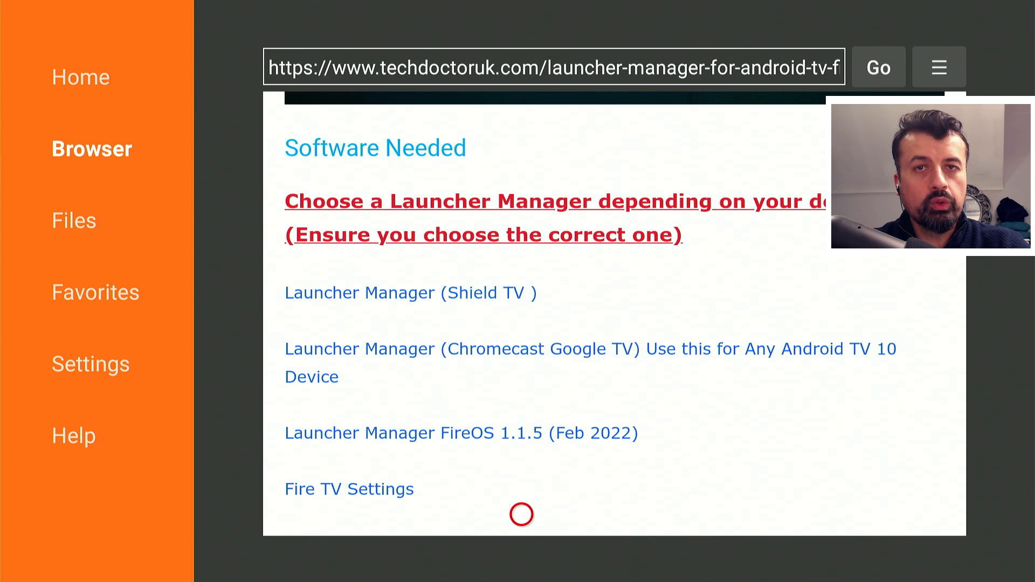
mouse_move(431, 514)
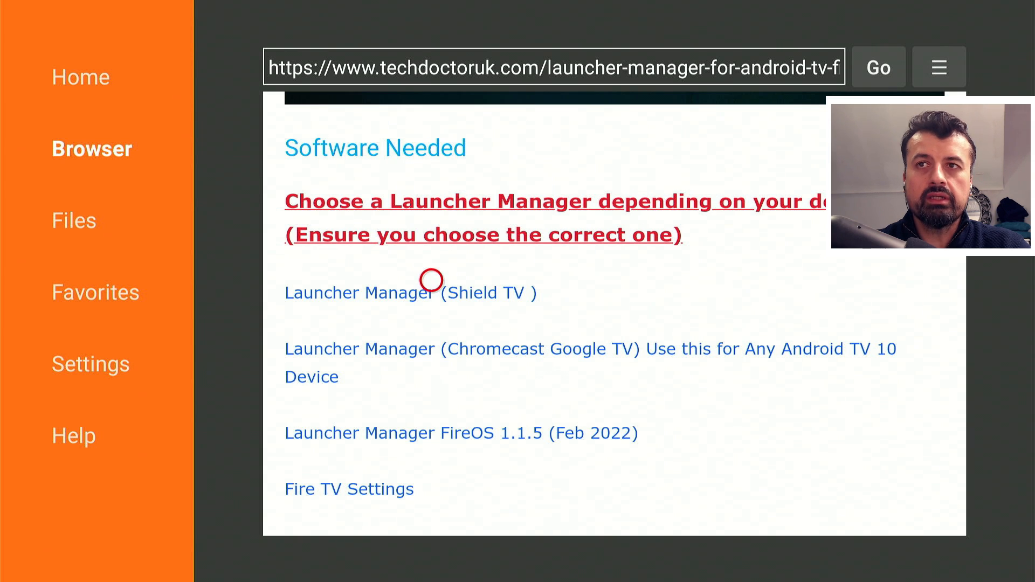
mouse_move(429, 348)
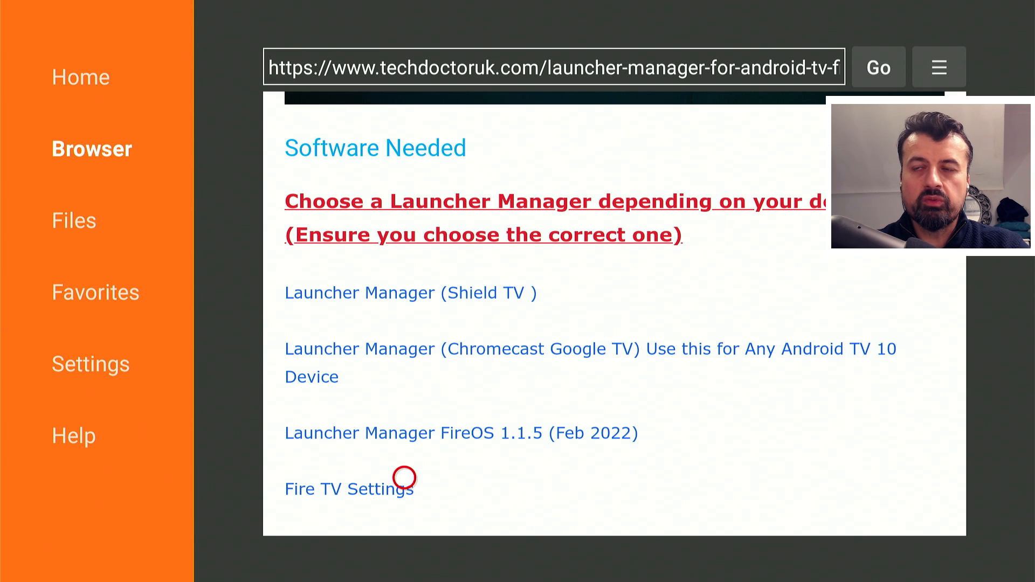
mouse_move(458, 423)
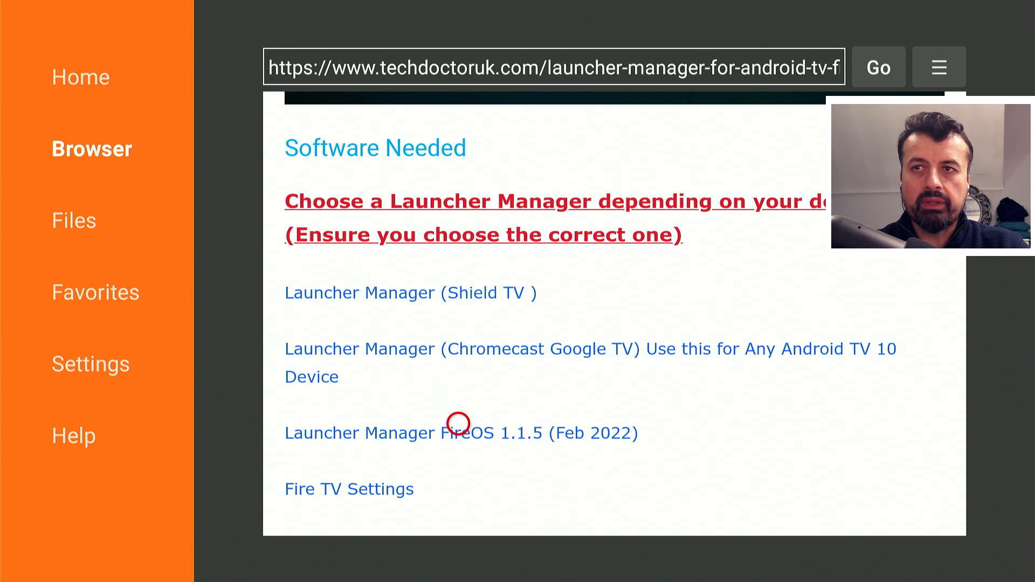
Open the Launcher Manager FireOS 1.1.5 link and download and install the app.
left_click(461, 433)
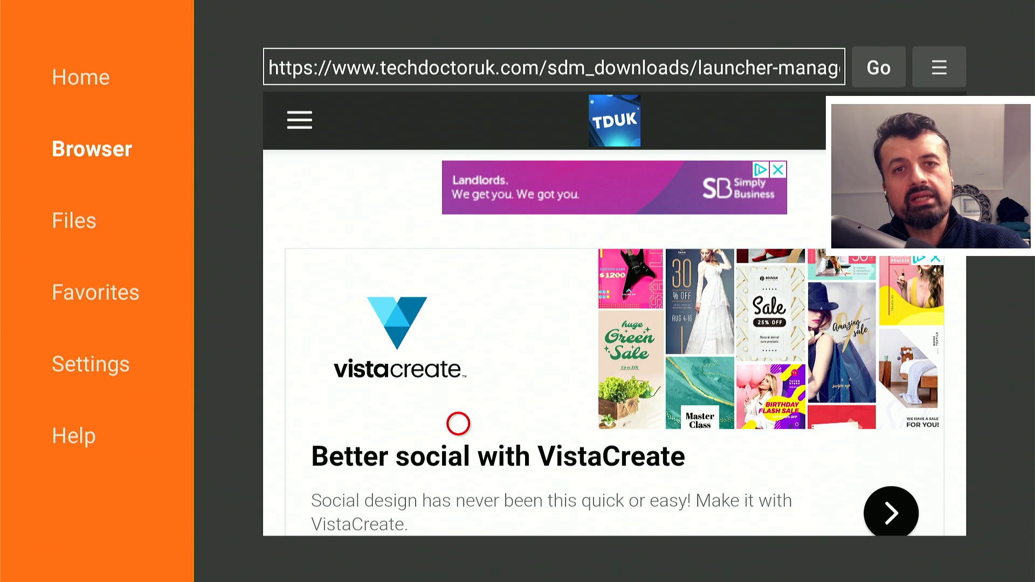
mouse_move(458, 514)
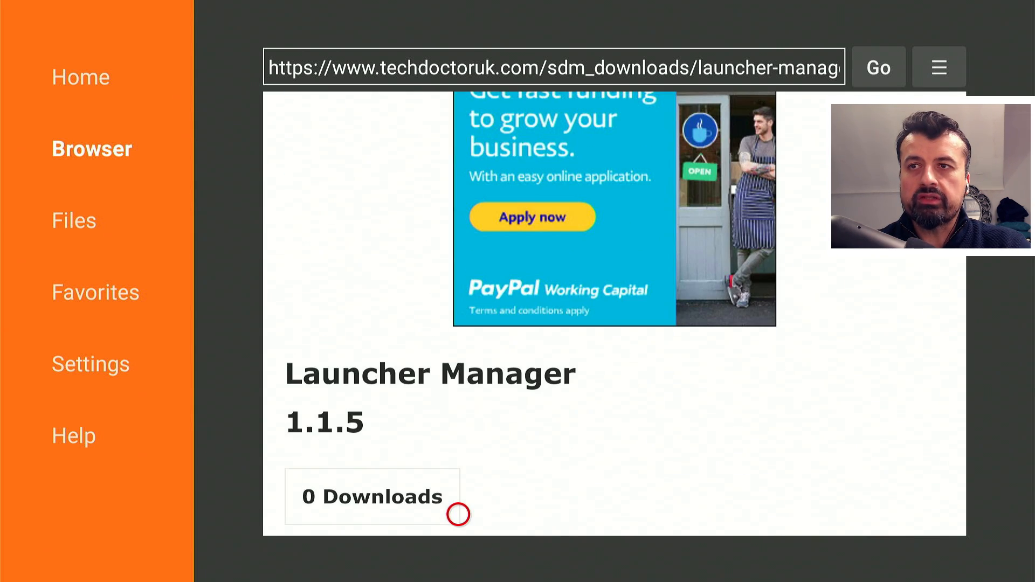
scroll("down", 3)
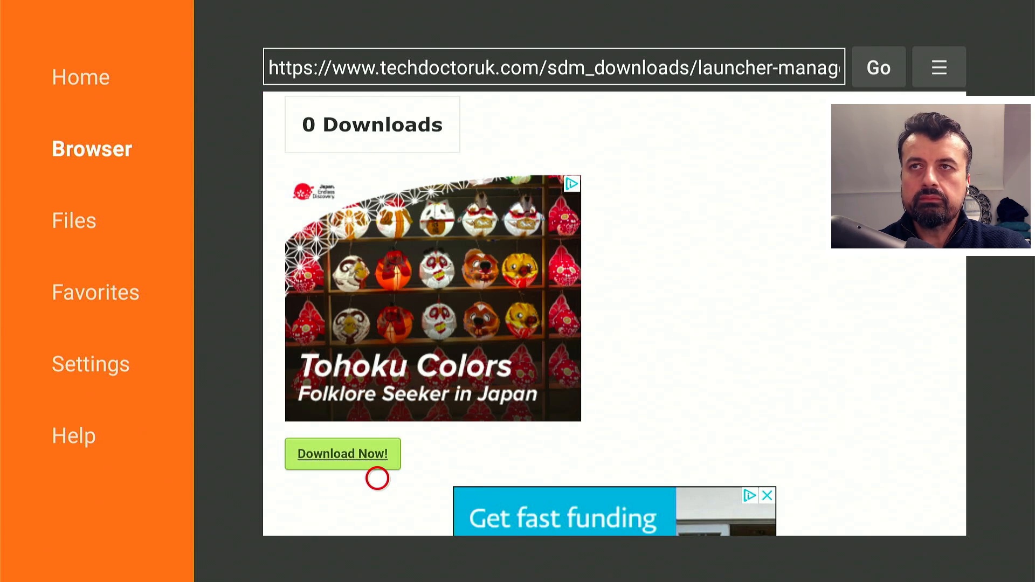
left_click(342, 453)
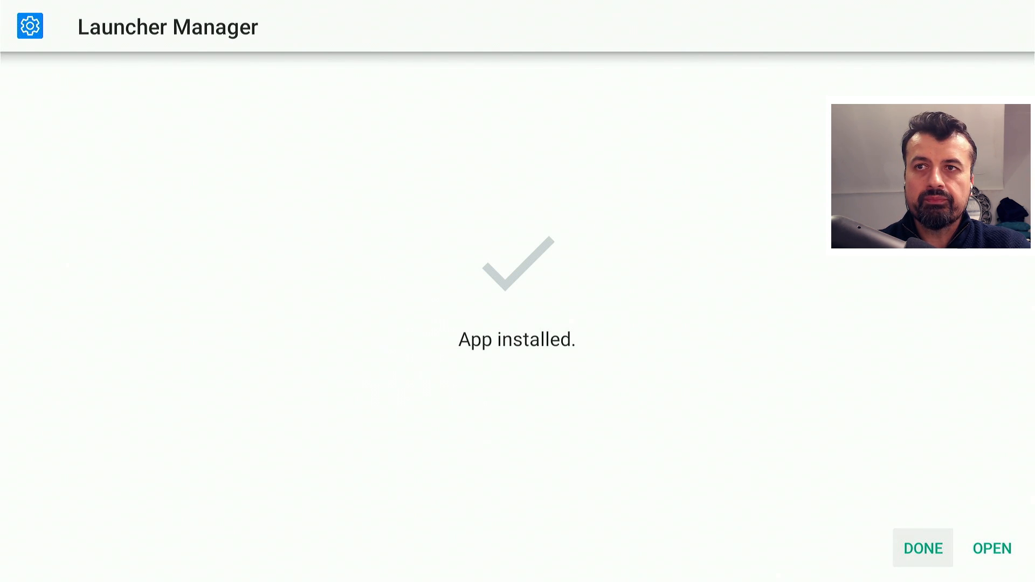
Dismiss the App installed screen and Downloader's Status dialog.
left_click(921, 547)
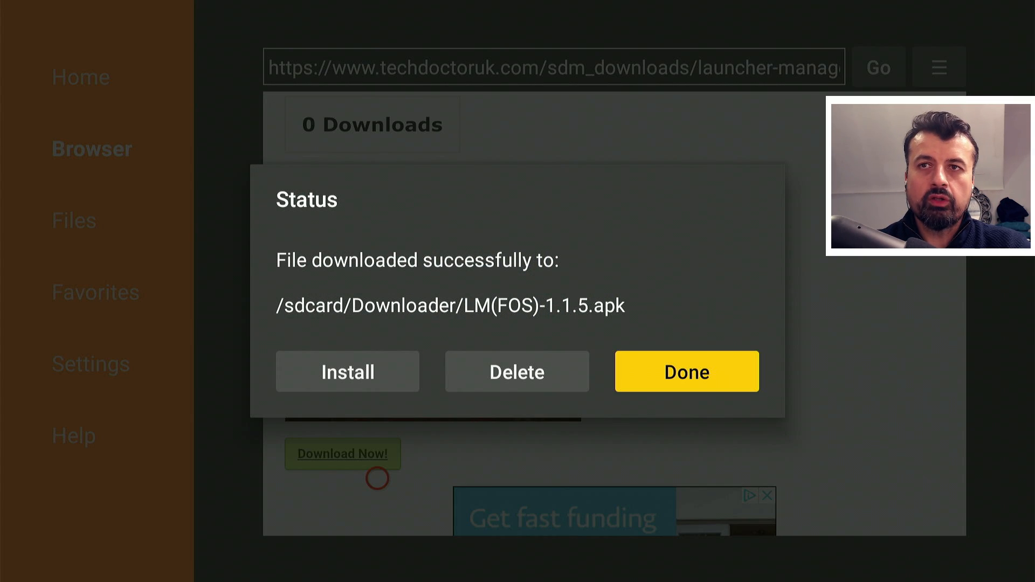
left_click(686, 371)
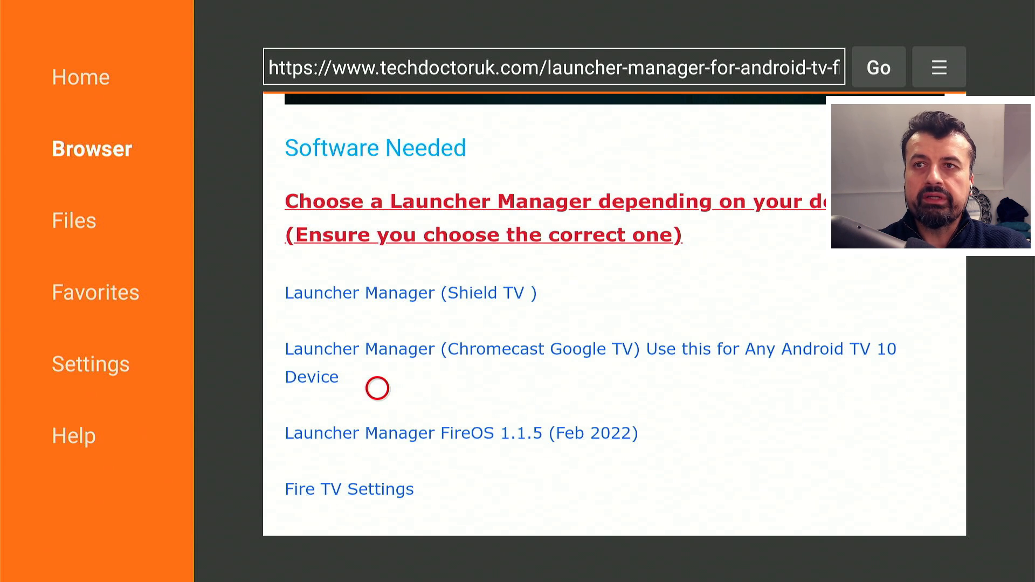
Scroll past the Launcher Manager links to the Wolf Launcher and wallpaper section.
scroll("down", 3)
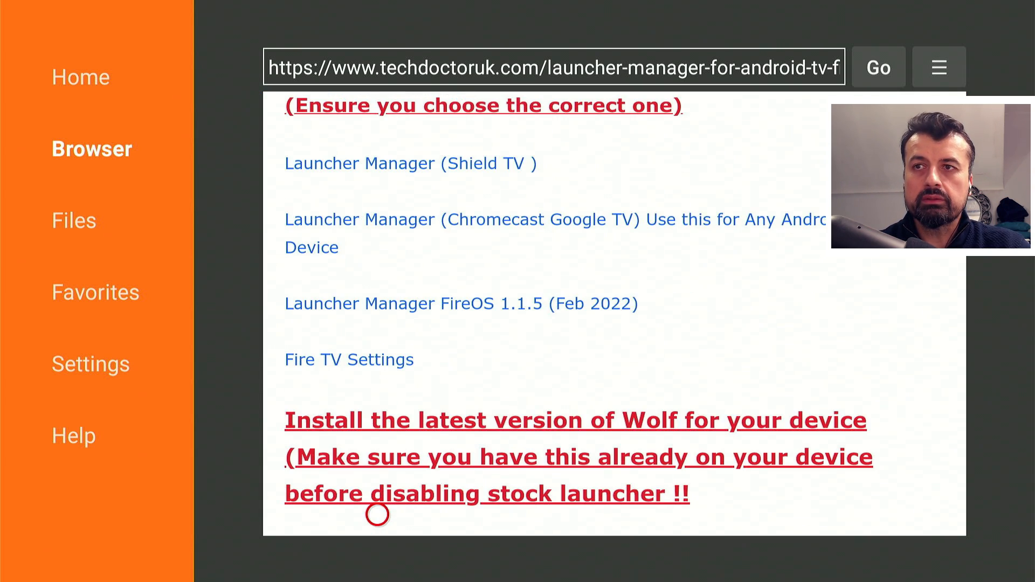
scroll("down", 3)
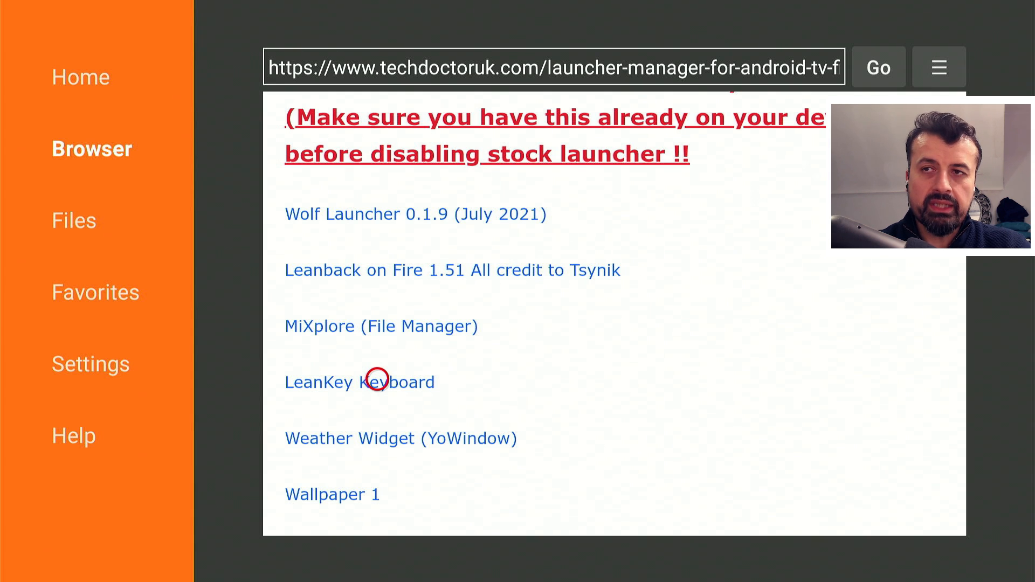
mouse_move(377, 424)
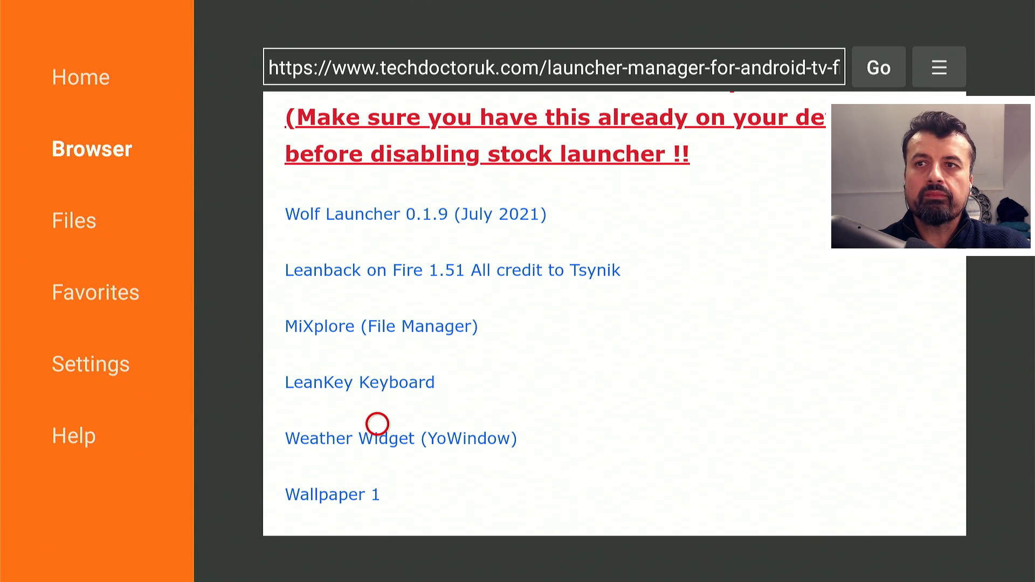
mouse_move(377, 502)
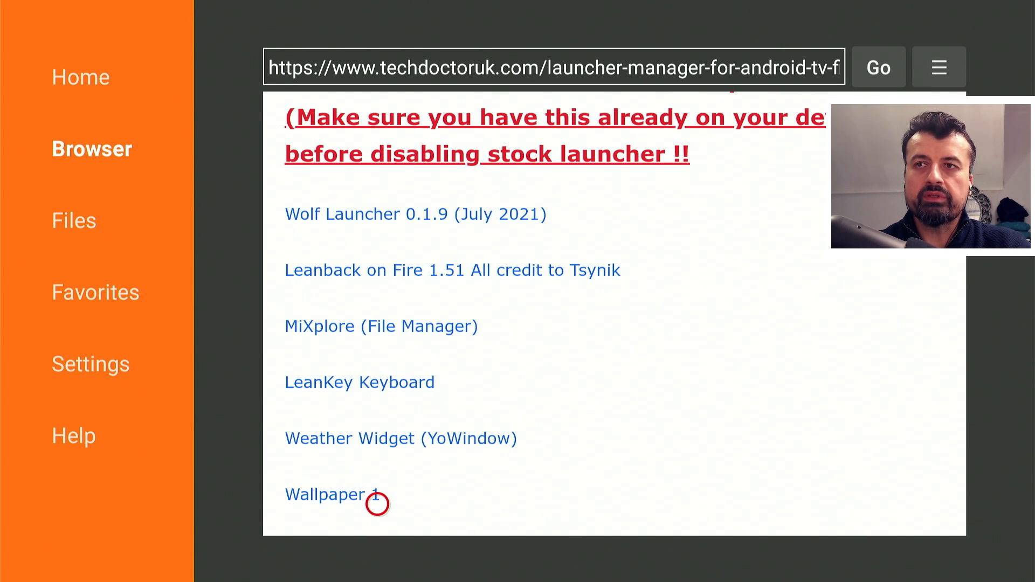
scroll("down", 3)
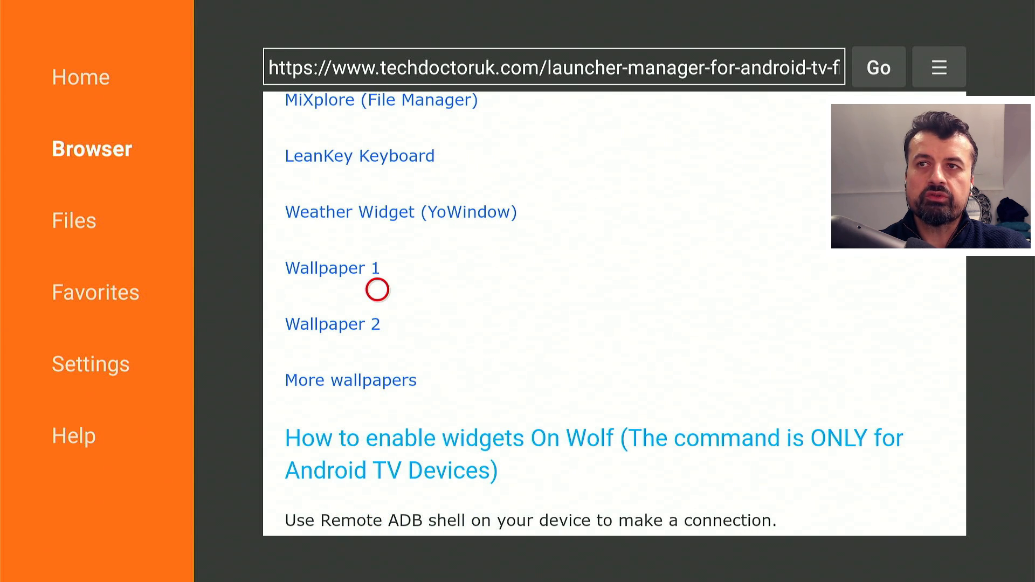
mouse_move(377, 343)
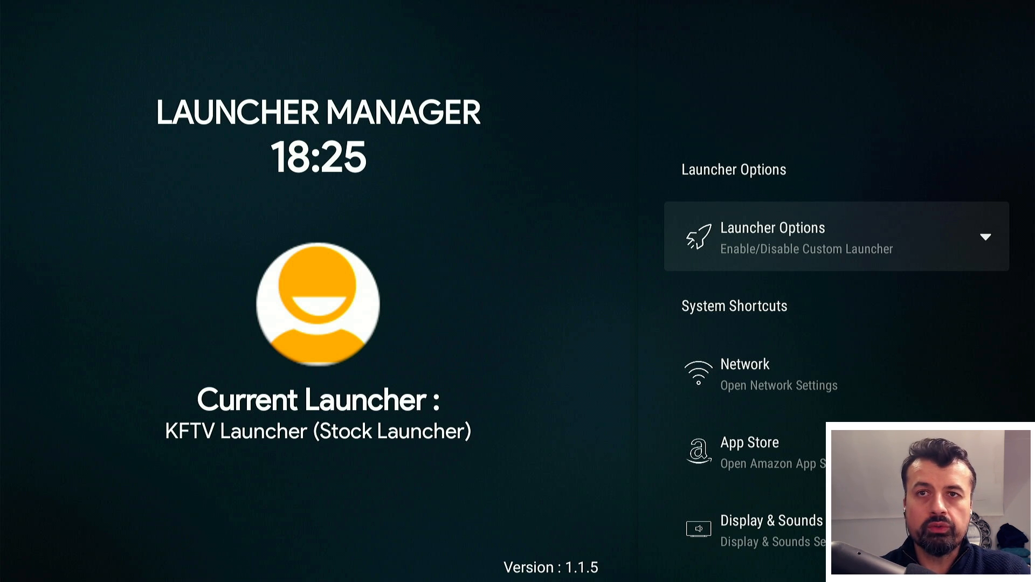
Expand Launcher Options and choose Enable Custom Launcher.
left_click(837, 236)
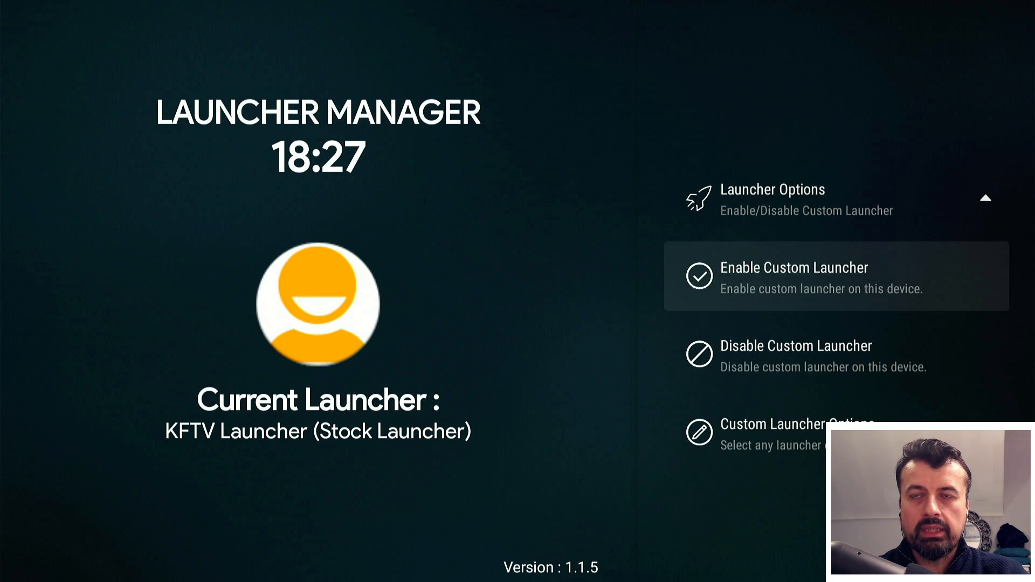
left_click(796, 276)
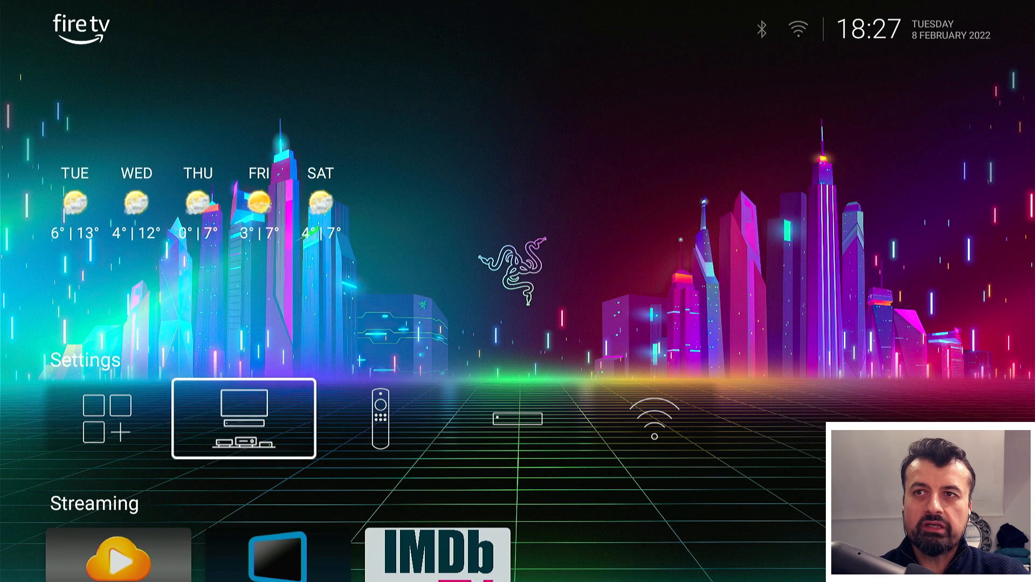
scroll("down", 3)
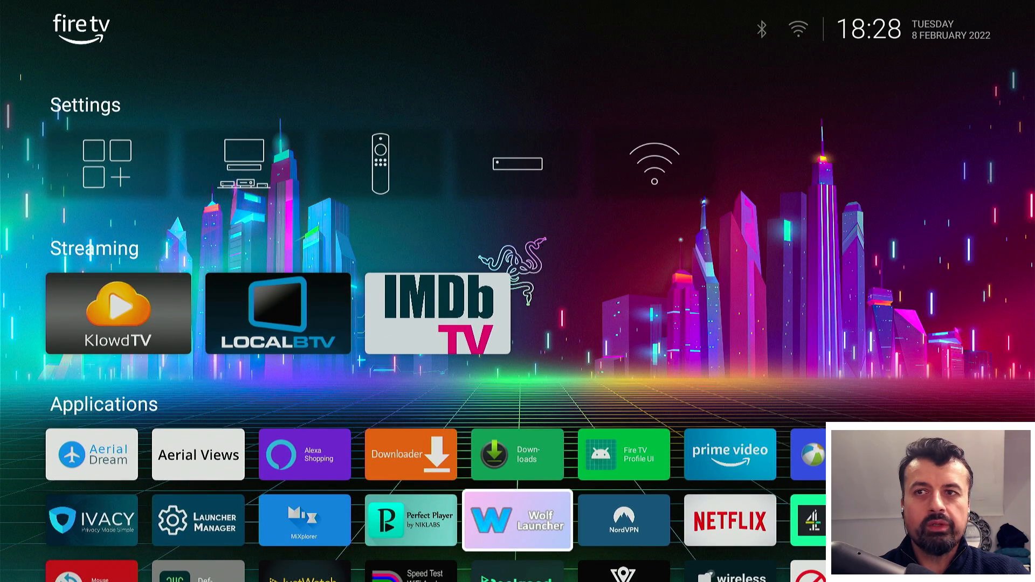
scroll("down", 3)
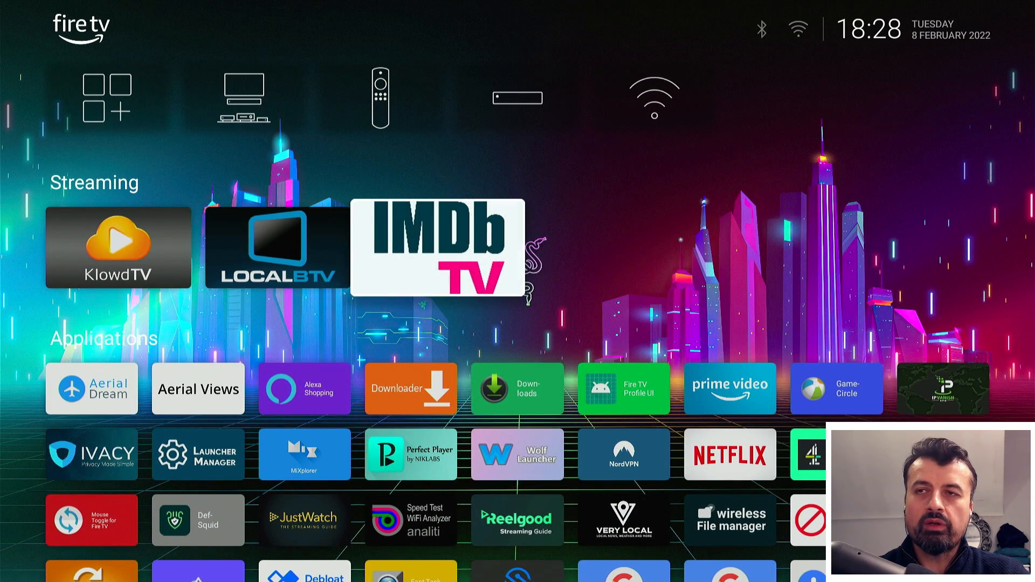
scroll("down", 3)
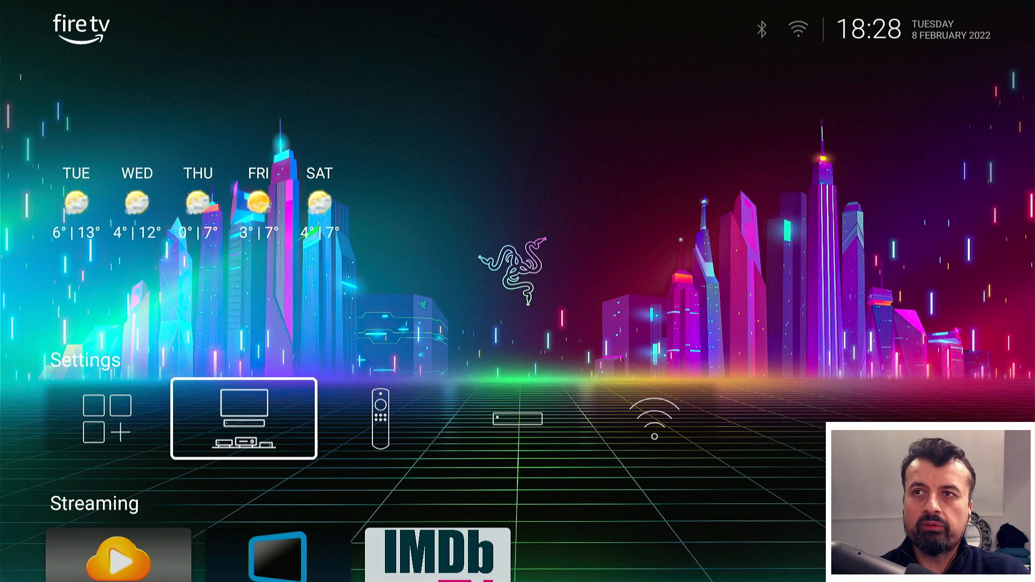
left_click(379, 419)
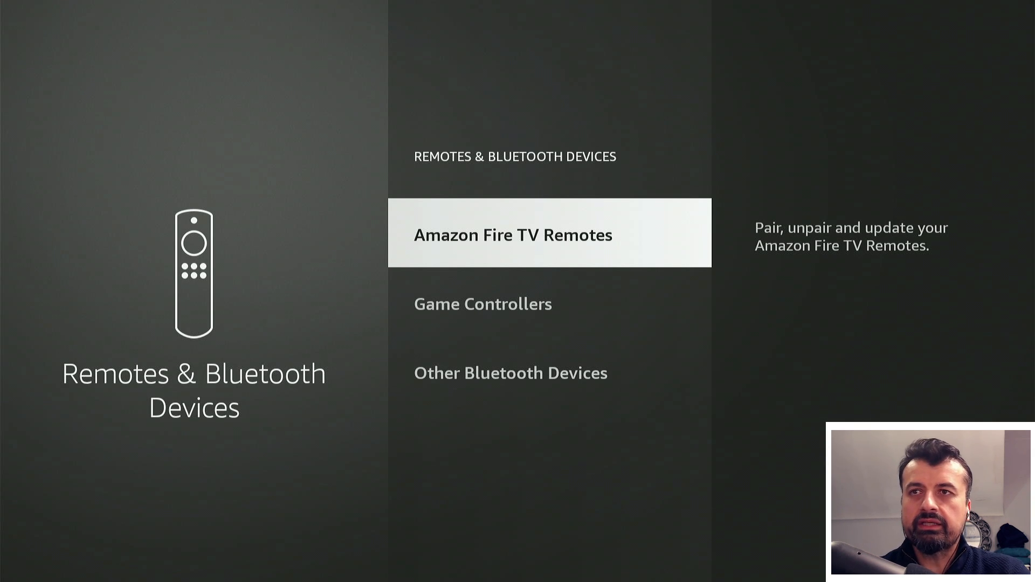
key("Back")
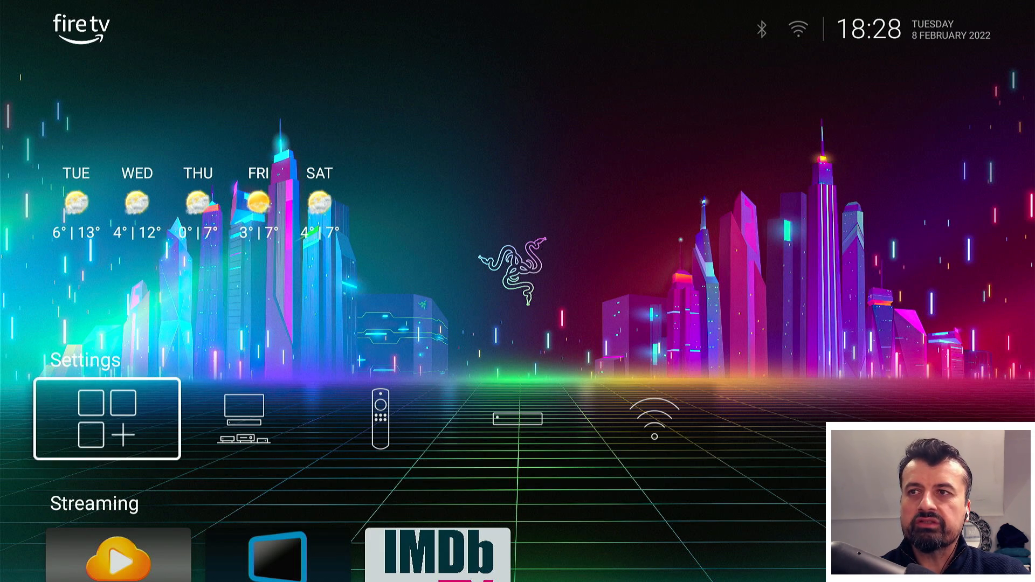
left_click(106, 419)
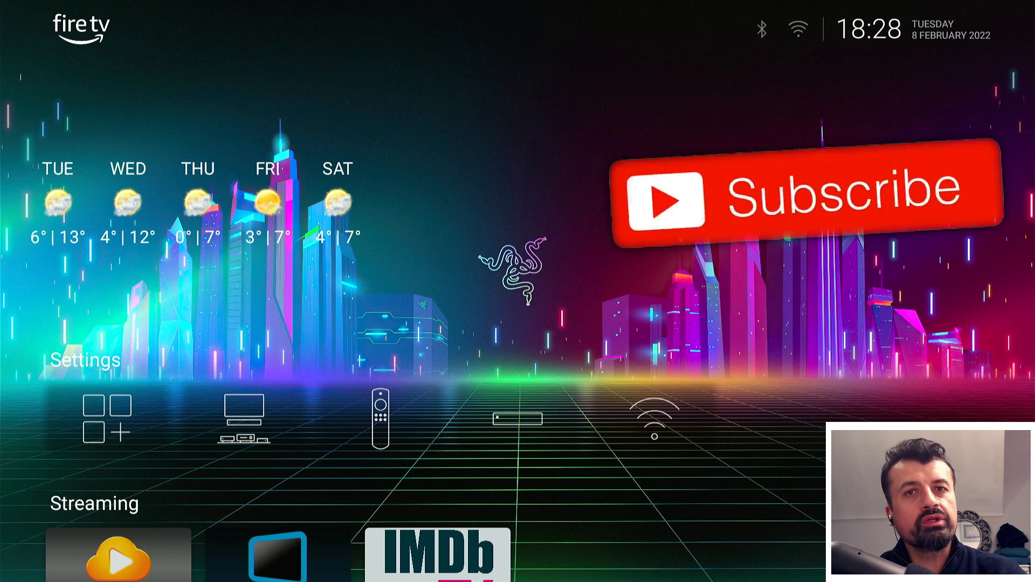
Increase the Height slider in Section: Widgets options and apply with Back.
left_click(800, 188)
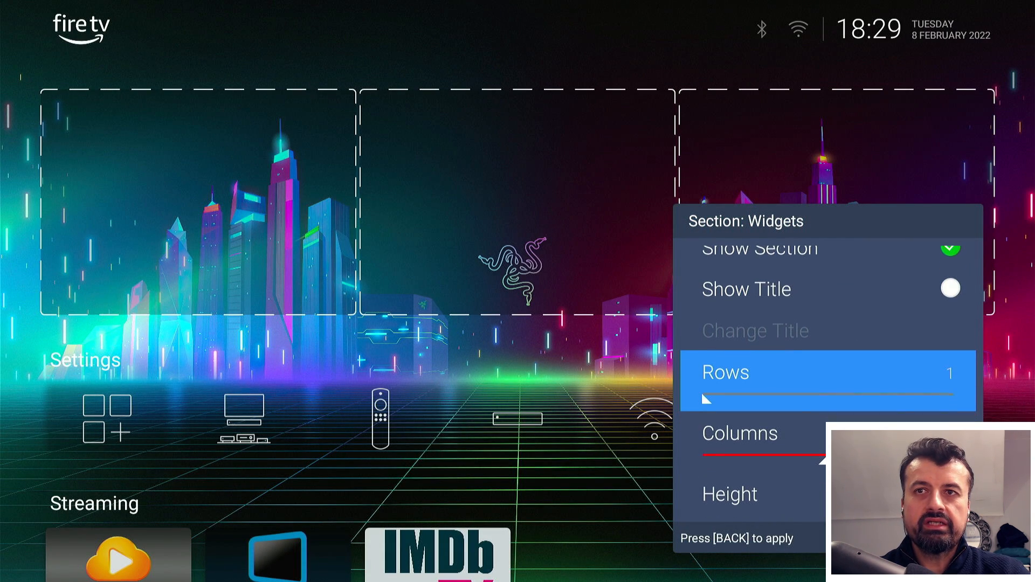
scroll("down", 3)
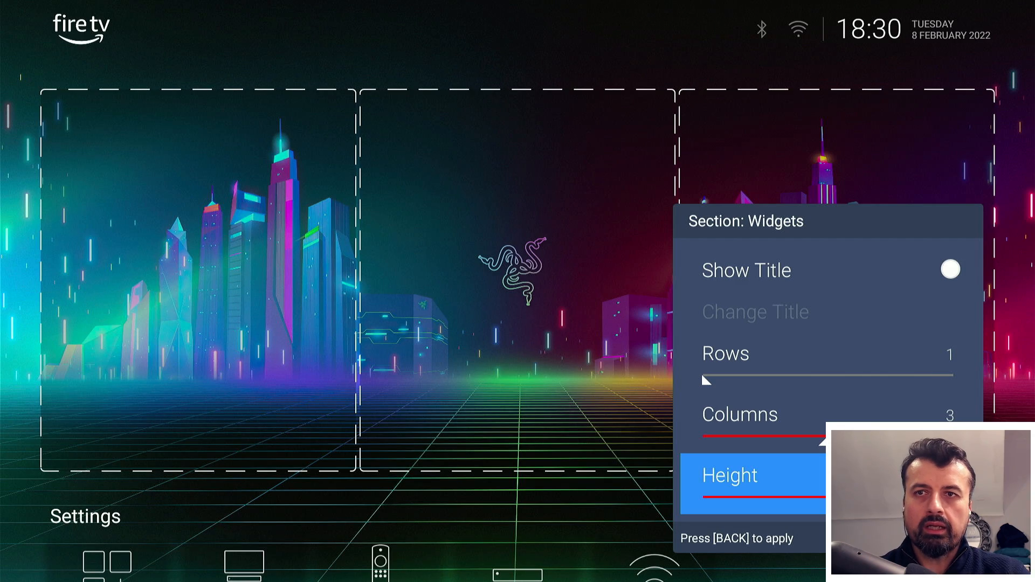
key("Back")
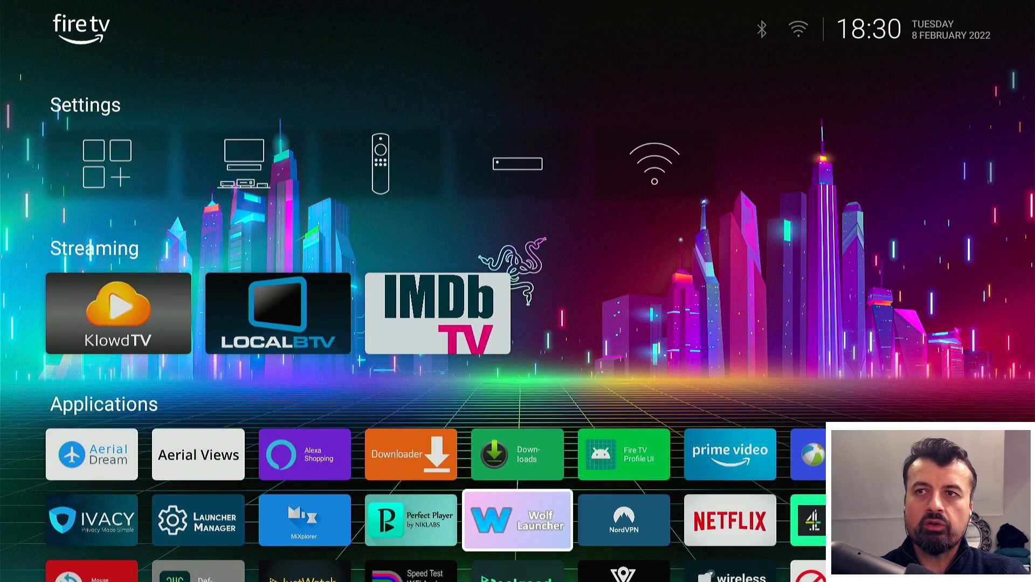
Go to Launcher Settings > Sections and pick the Widgets section to resize.
scroll("down", 3)
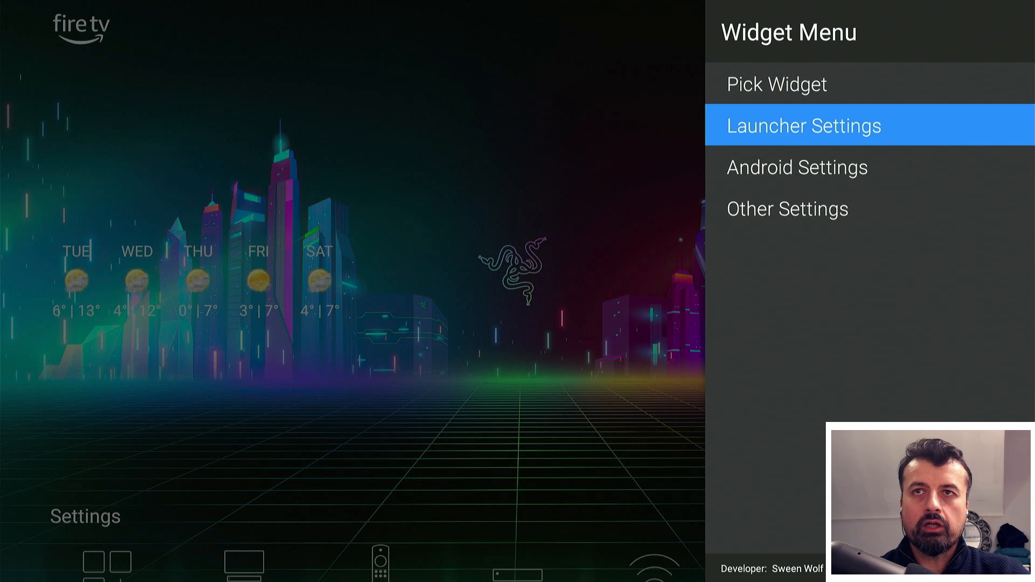
left_click(802, 125)
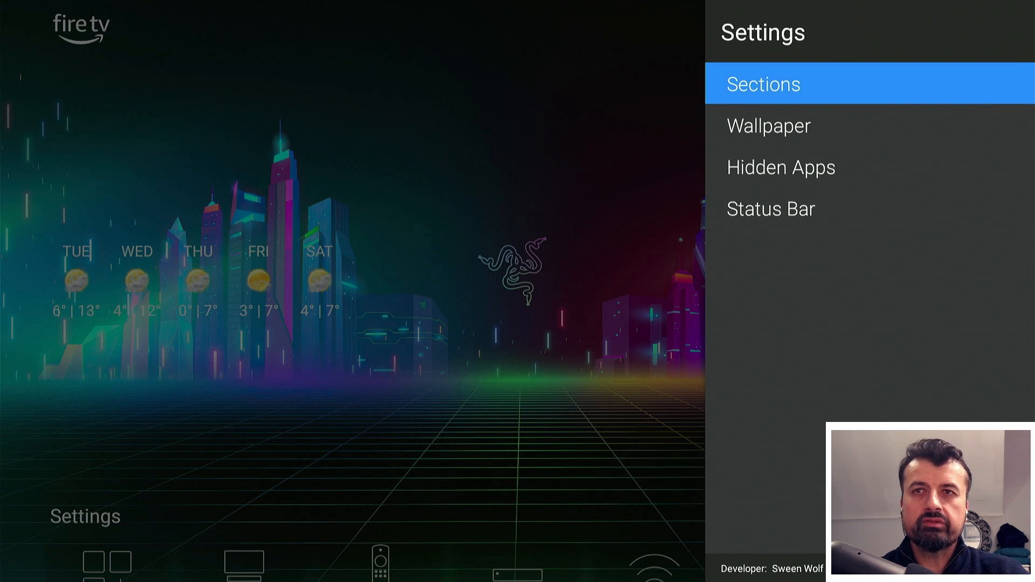
left_click(763, 85)
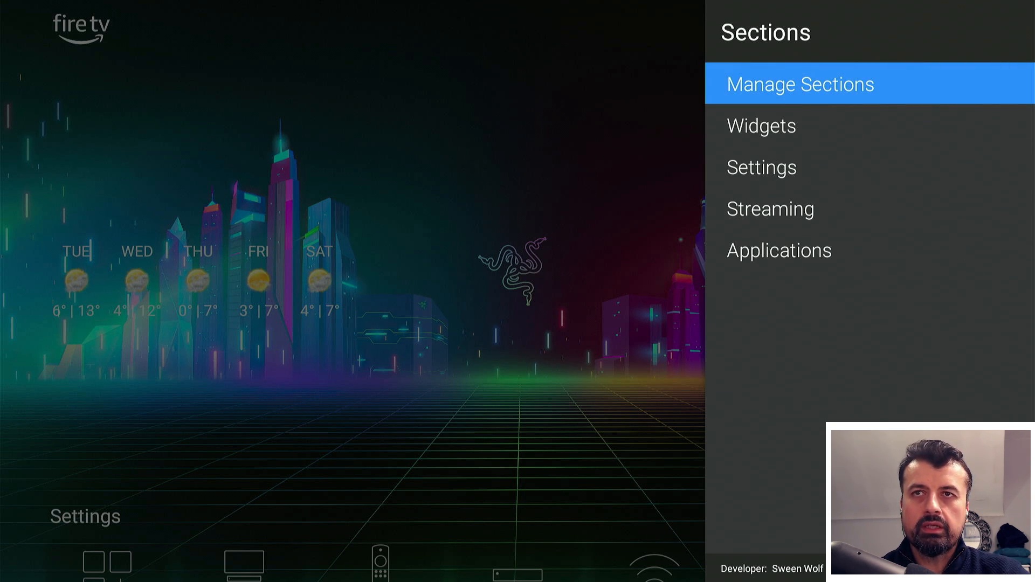
left_click(761, 126)
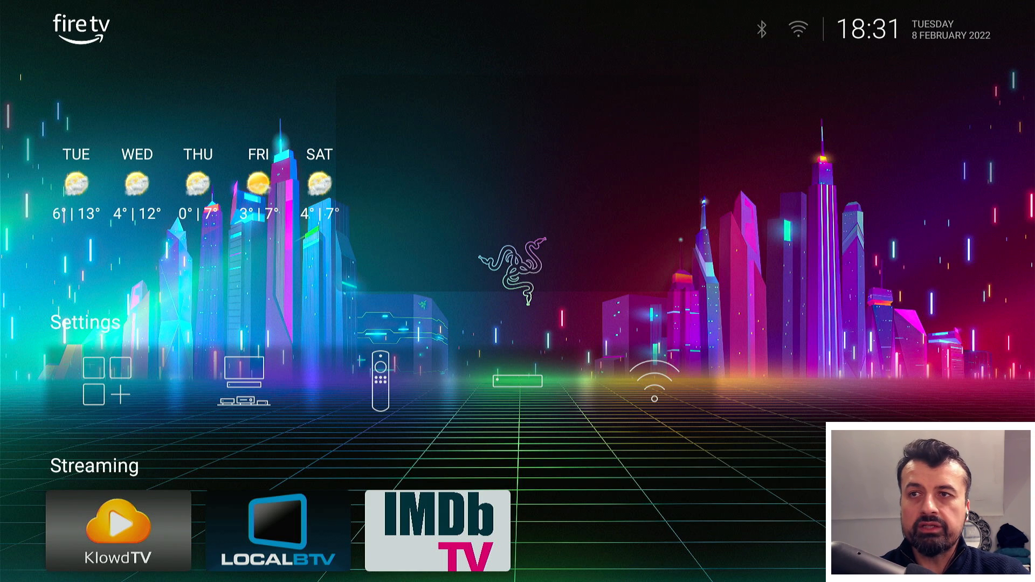
Launch Launcher Manager from the applications and scroll down to Other Settings.
scroll("down", 3)
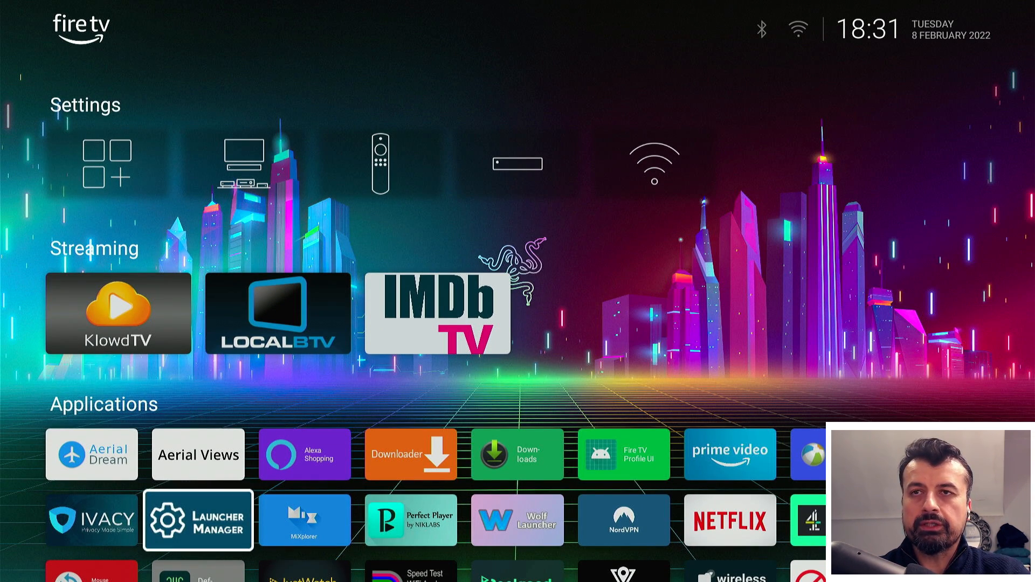
left_click(196, 520)
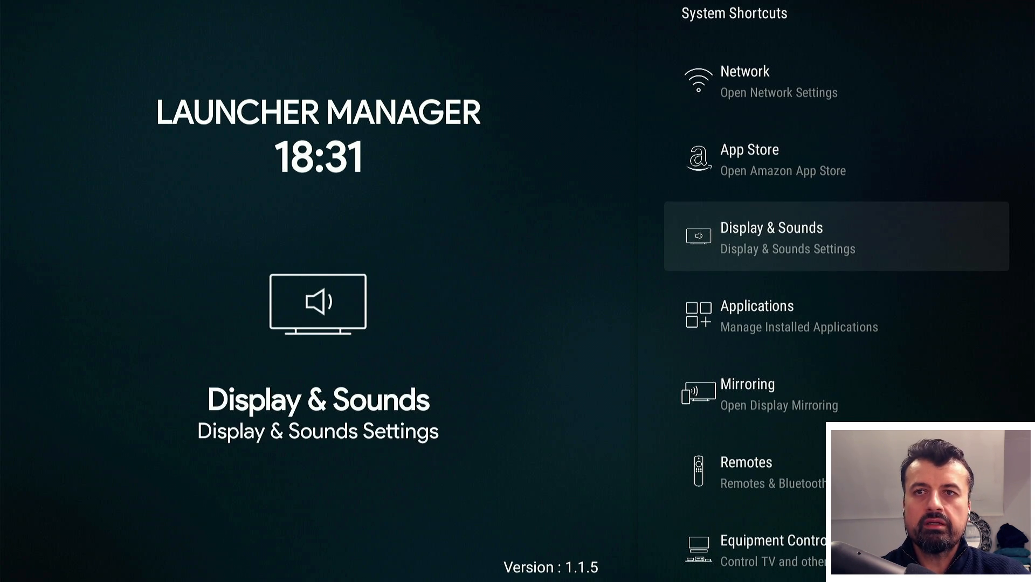
scroll("down", 3)
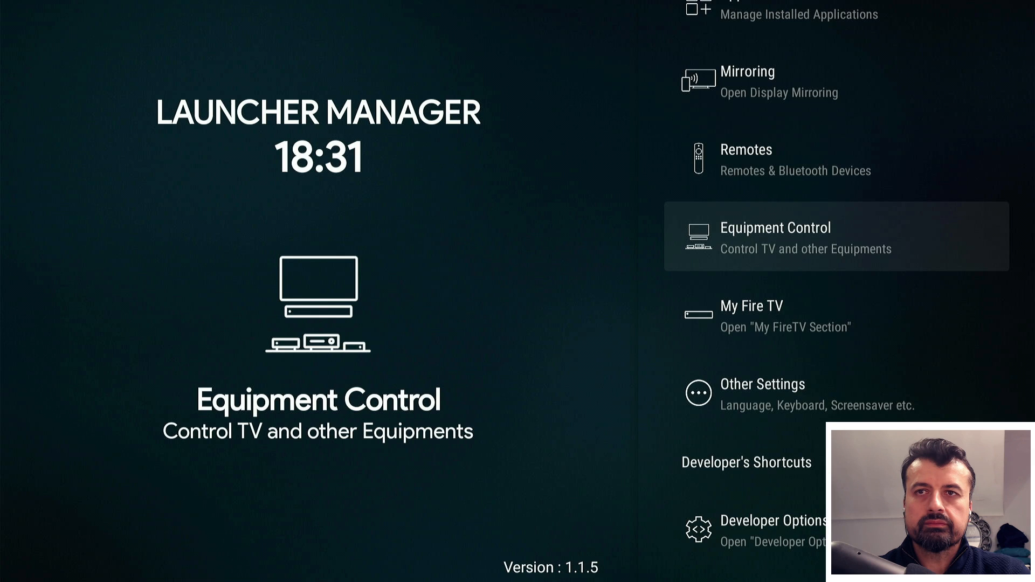
scroll("down", 3)
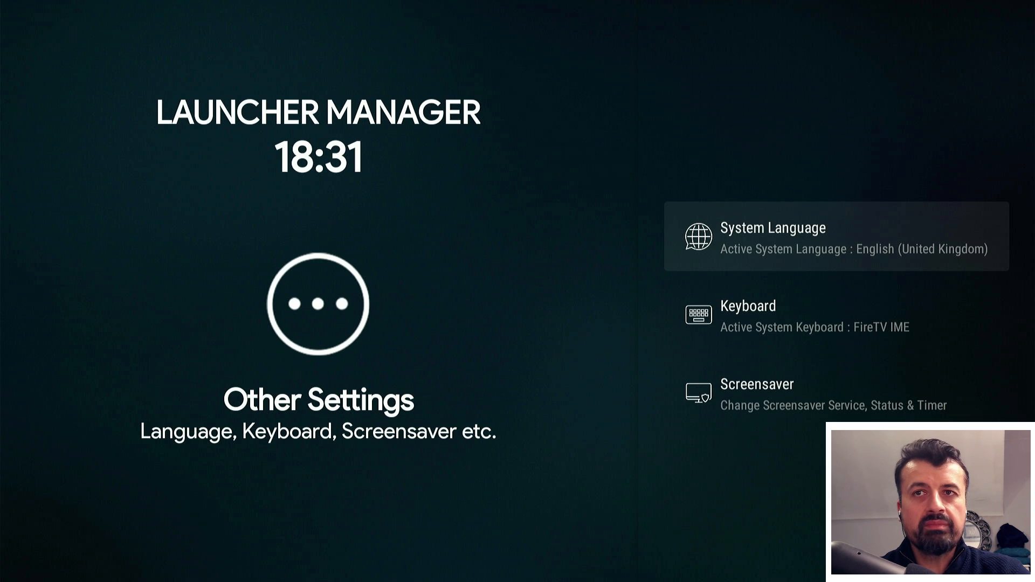
Open System Language and scroll through the available languages.
left_click(837, 236)
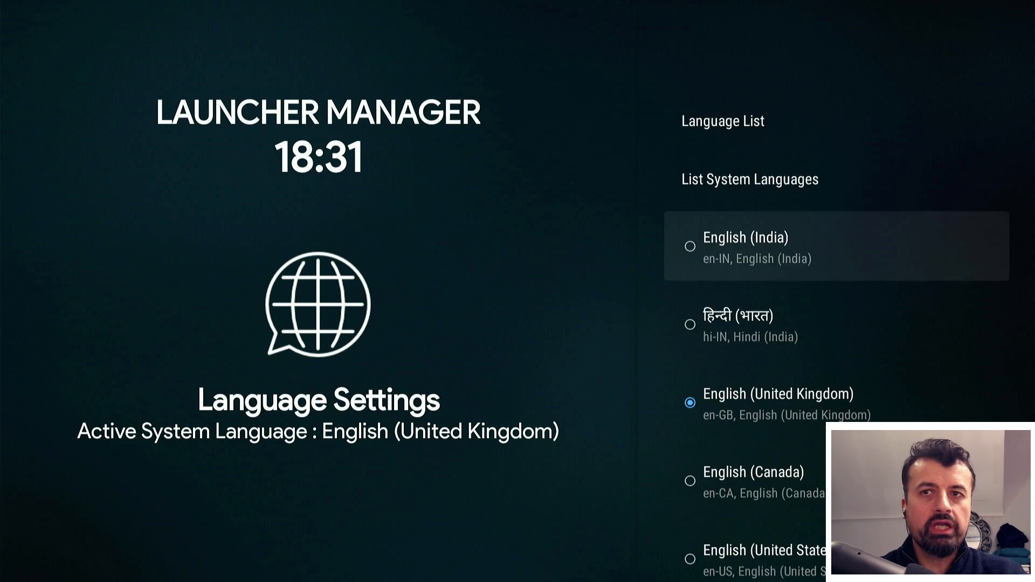
scroll("down", 3)
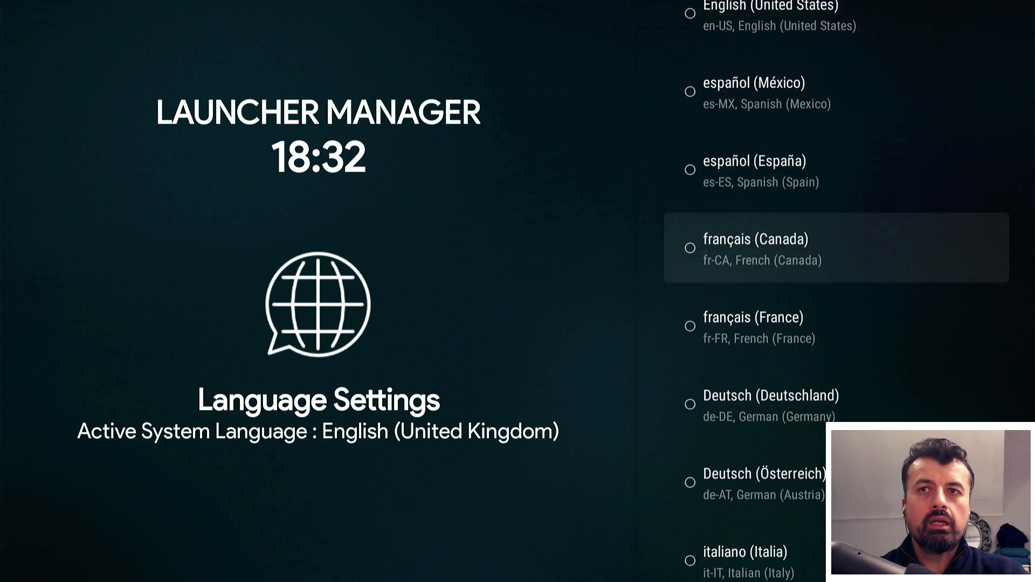
scroll("down", 3)
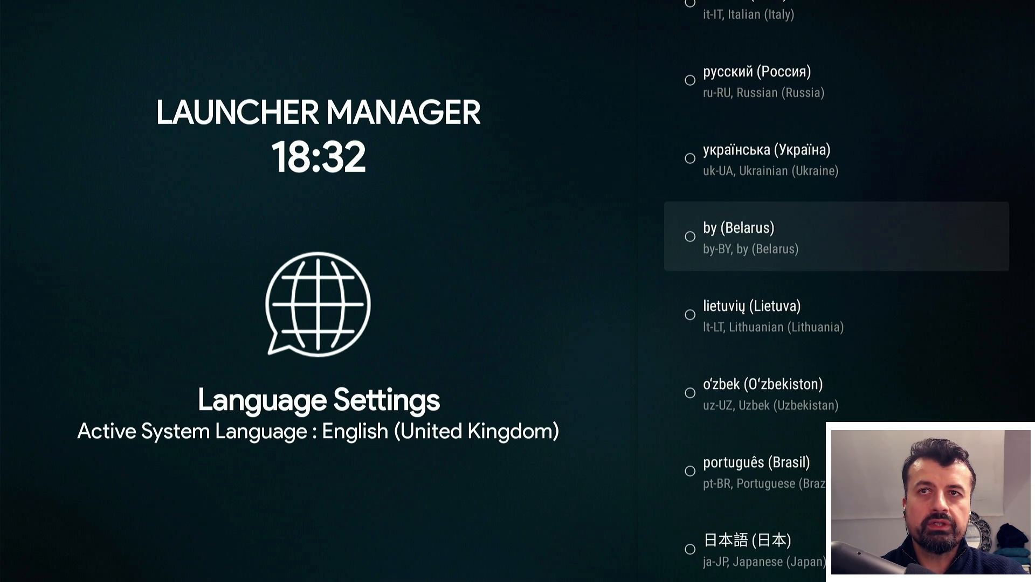
scroll("down", 3)
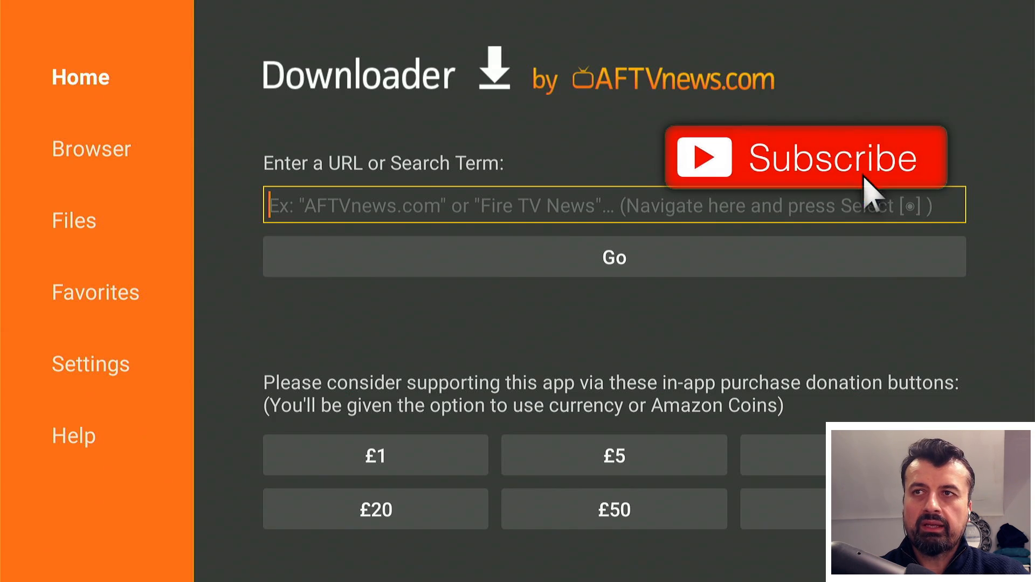
left_click(614, 206)
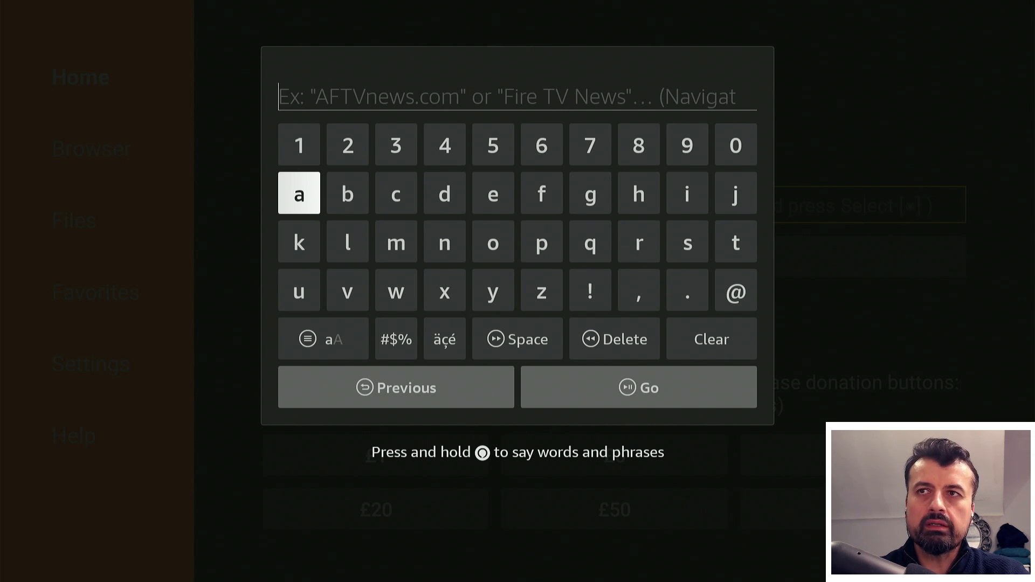
left_click(444, 193)
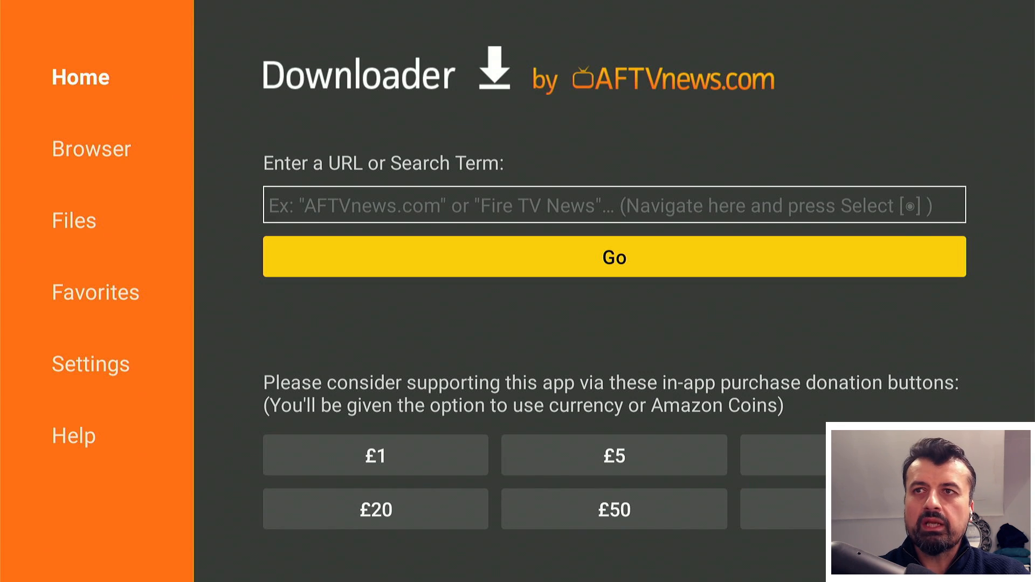
Choose LeanKey Keyboard Pro as the system keyboard in place of FireTV IME.
left_click(612, 206)
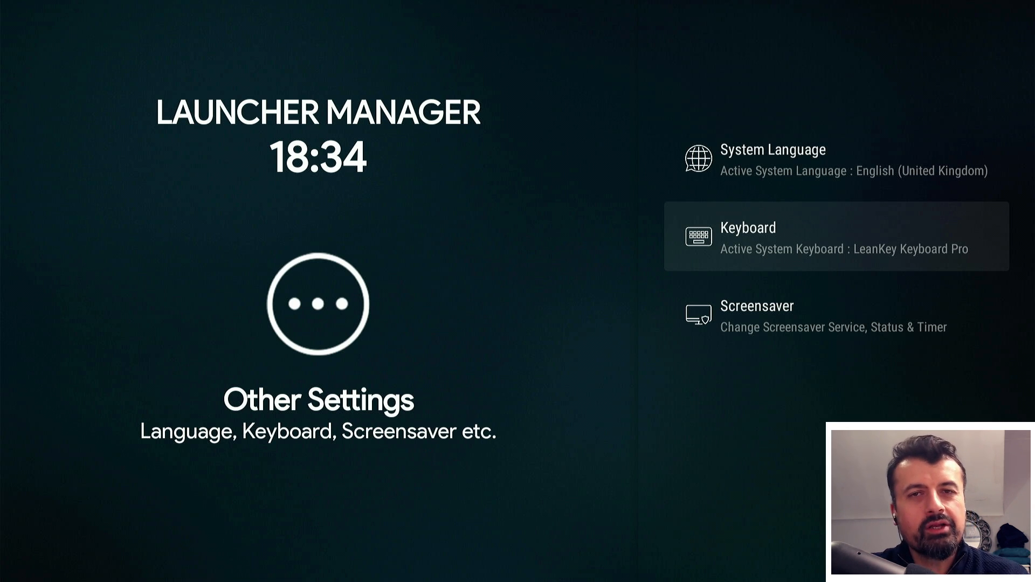
Restore FireTV IME as keyboard, then toggle the Aerial Views screensaver off and on.
left_click(836, 236)
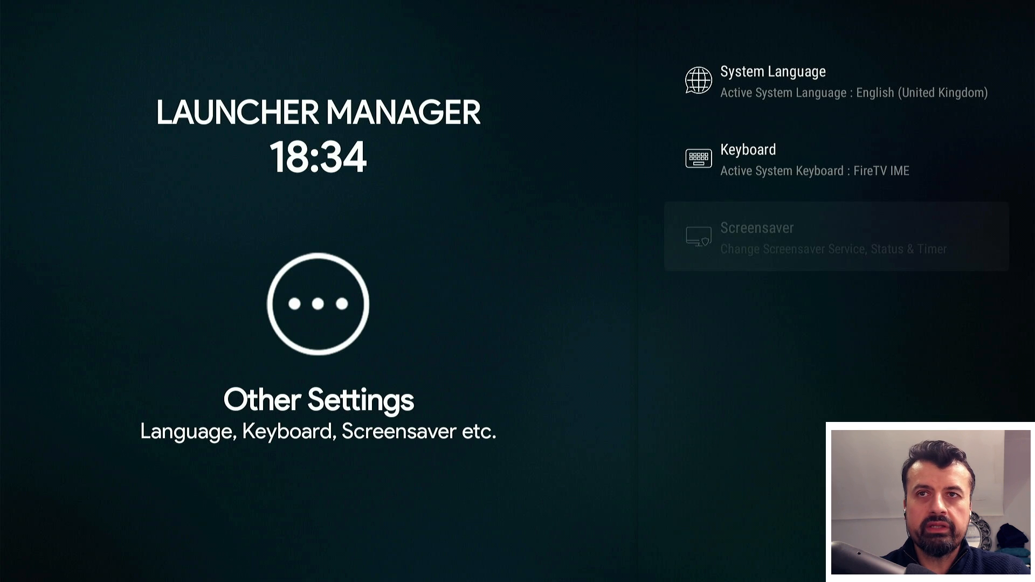
left_click(835, 238)
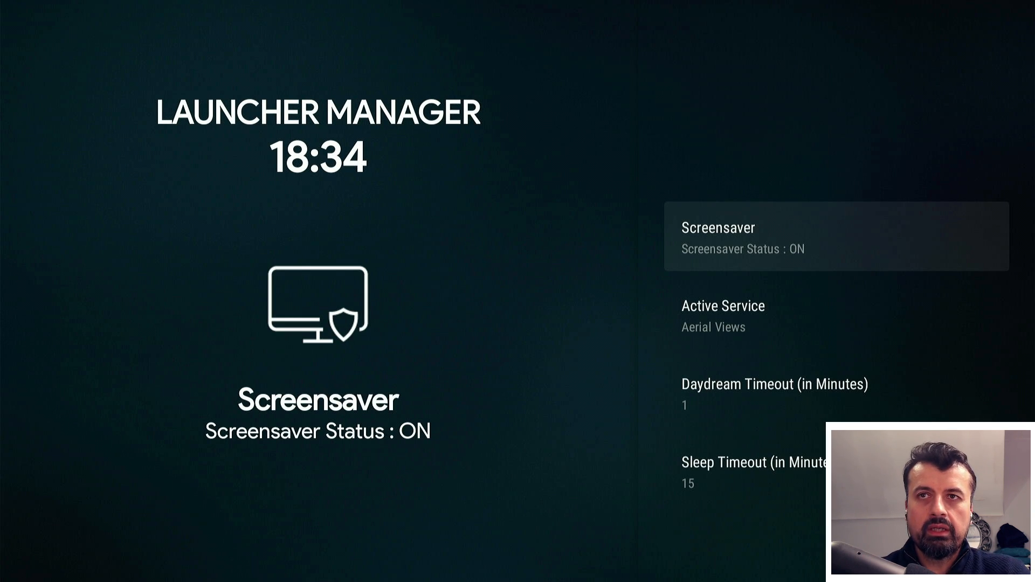
left_click(835, 235)
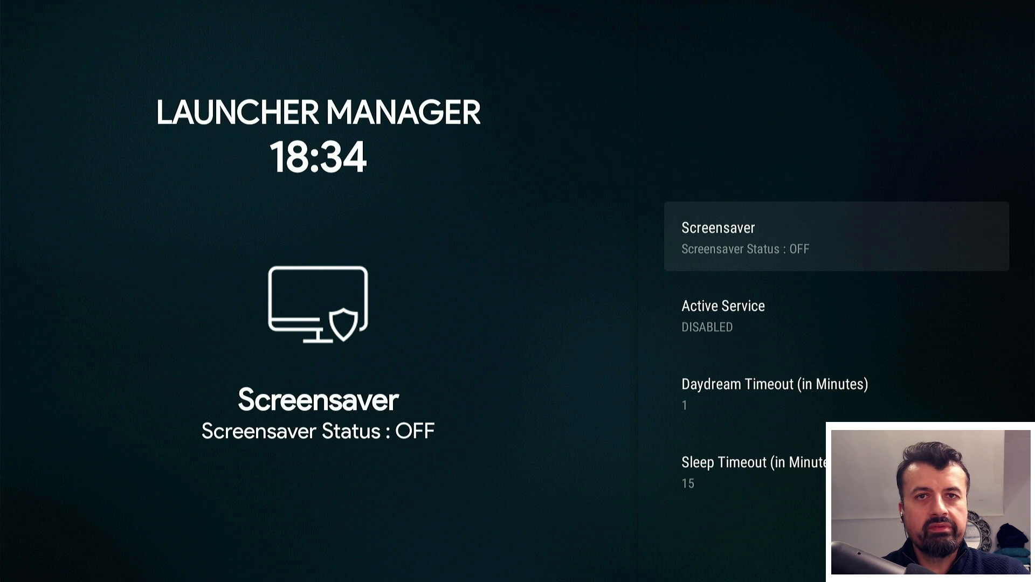
left_click(836, 237)
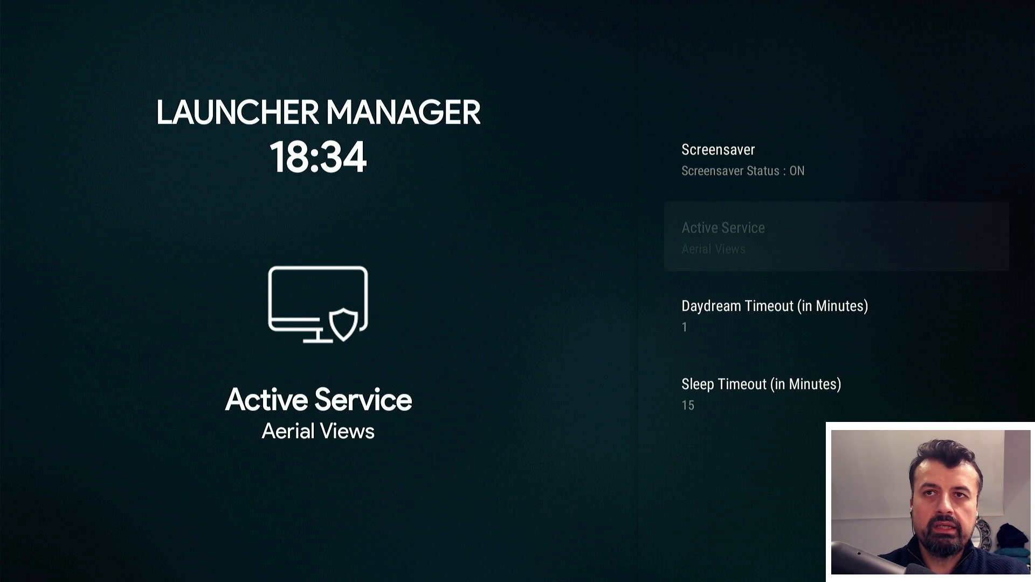
left_click(723, 237)
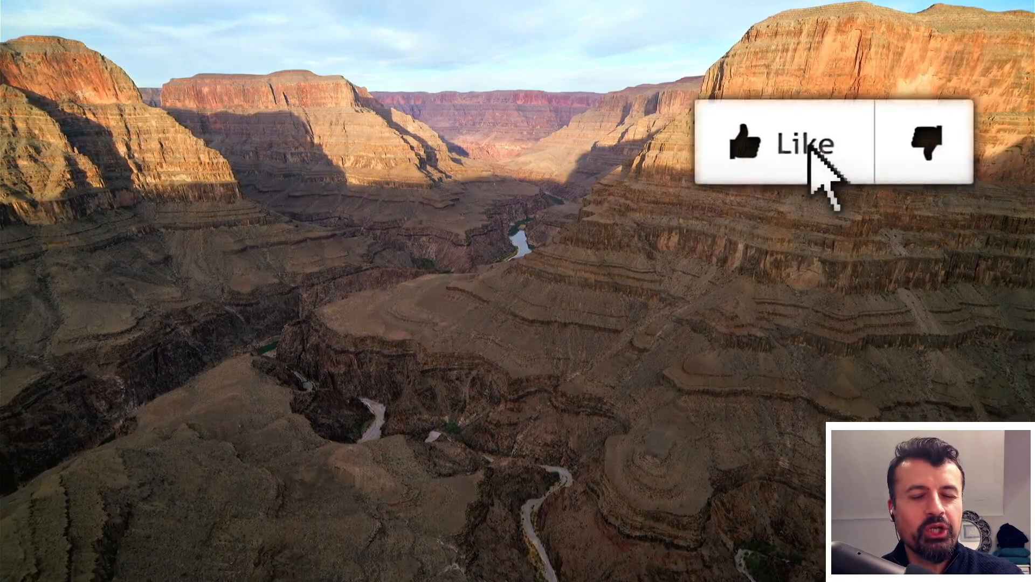
Let the Aerial Views canyon footage play full screen as the screensaver.
left_click(785, 145)
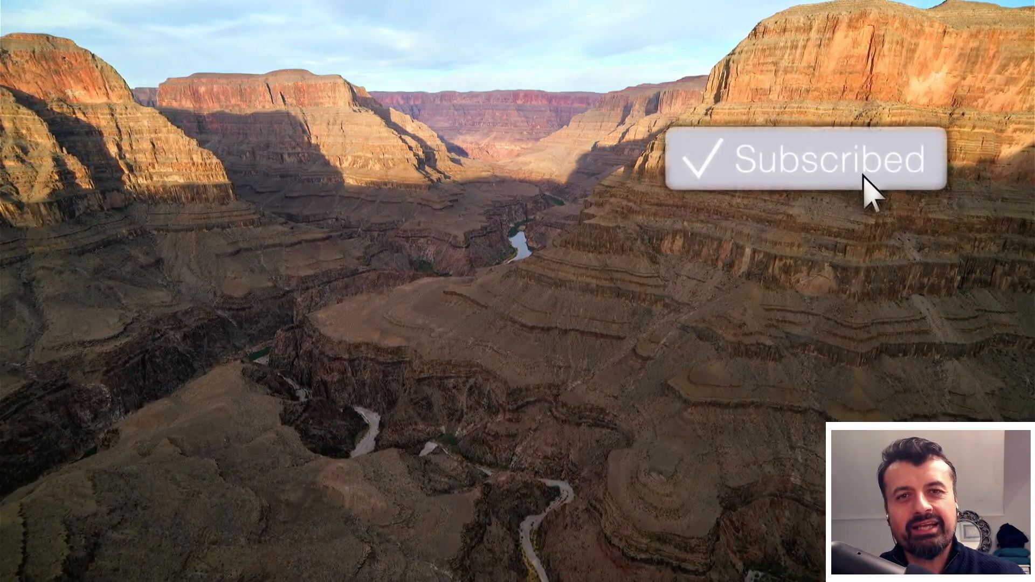